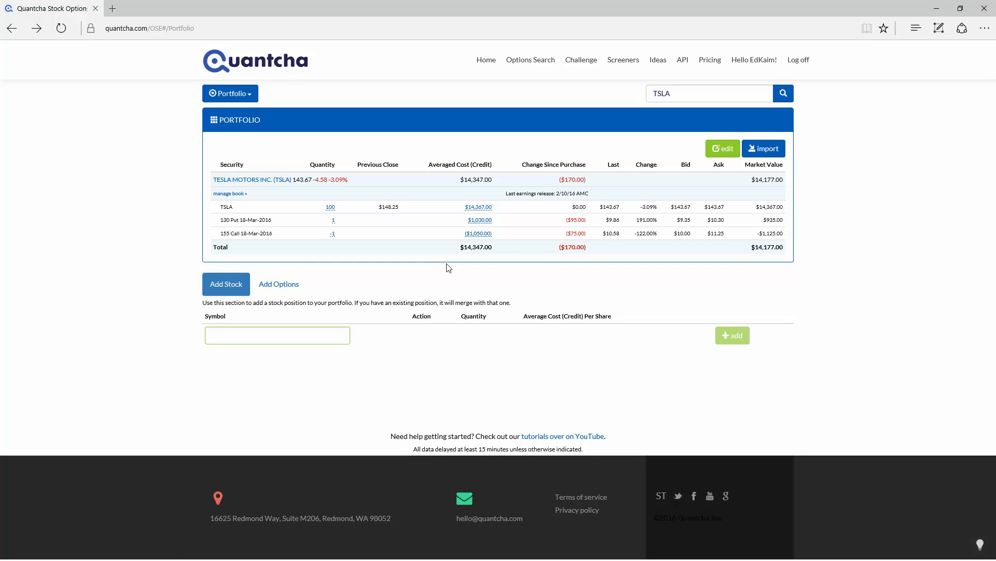
mouse_move(231, 193)
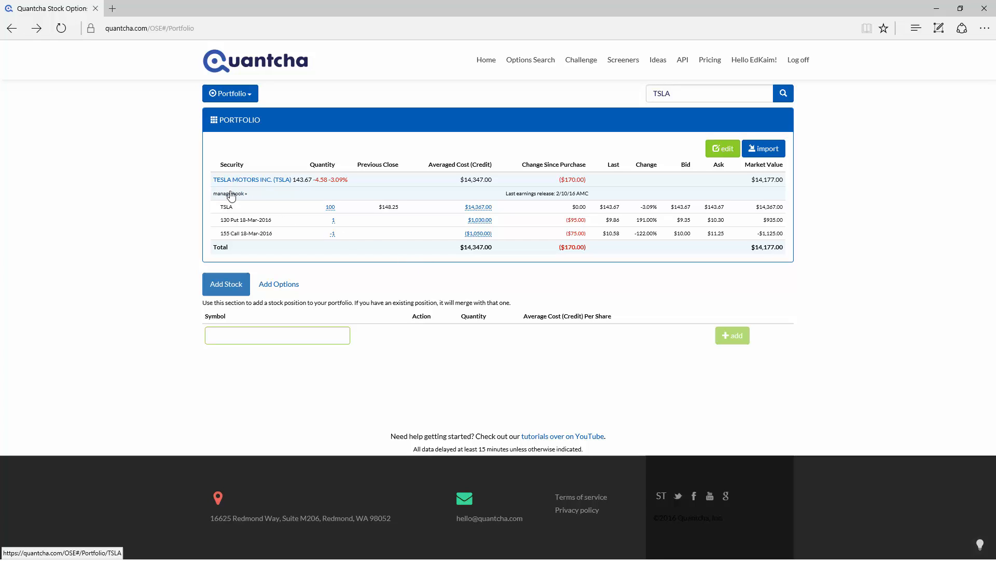
Open the Tesla Motors book via 'manage book' to view its projection and pending holdings.
left_click(251, 180)
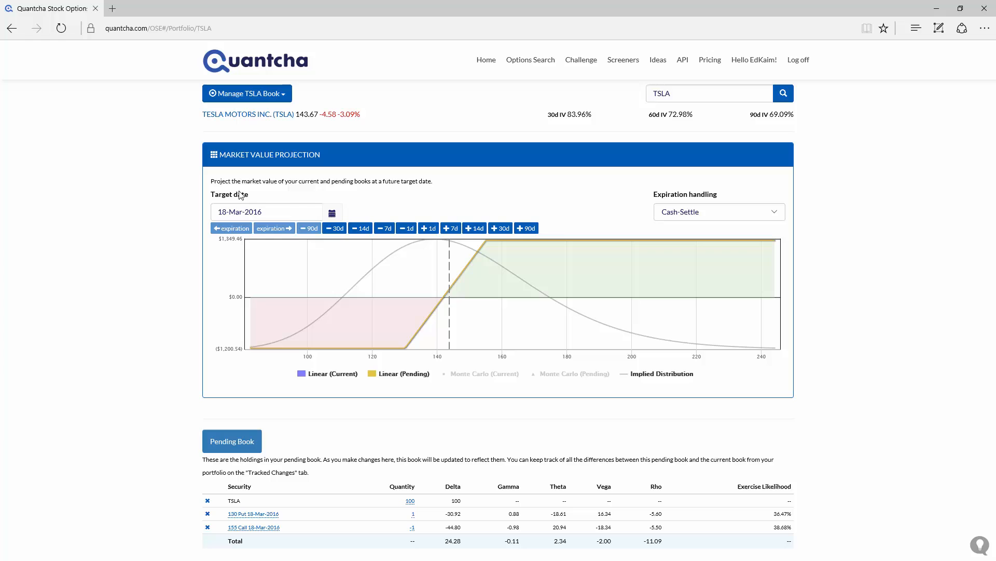
Try earlier March target dates, return to the 18-Mar-2016 expiration and show expiration-handling choices.
left_click(332, 212)
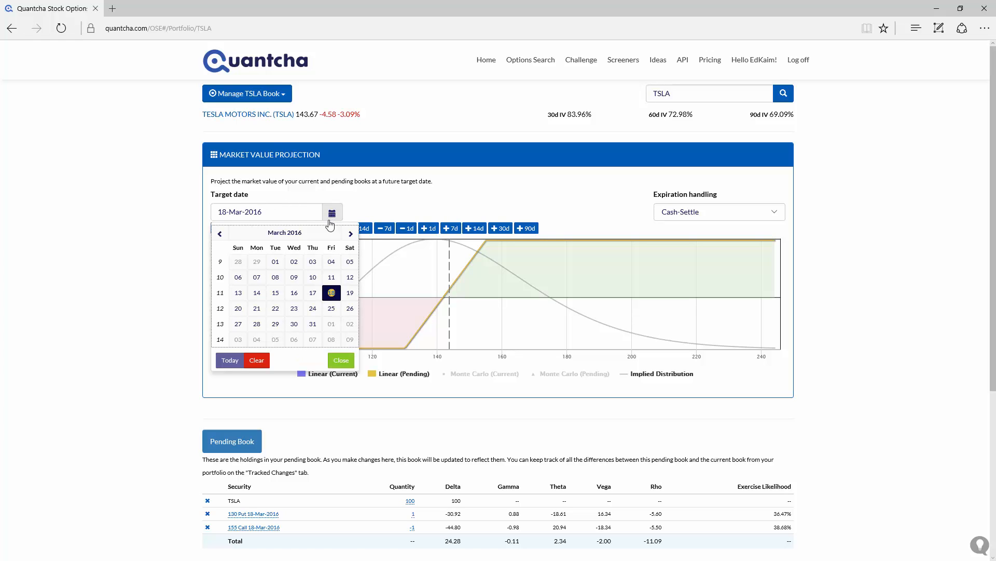
left_click(294, 276)
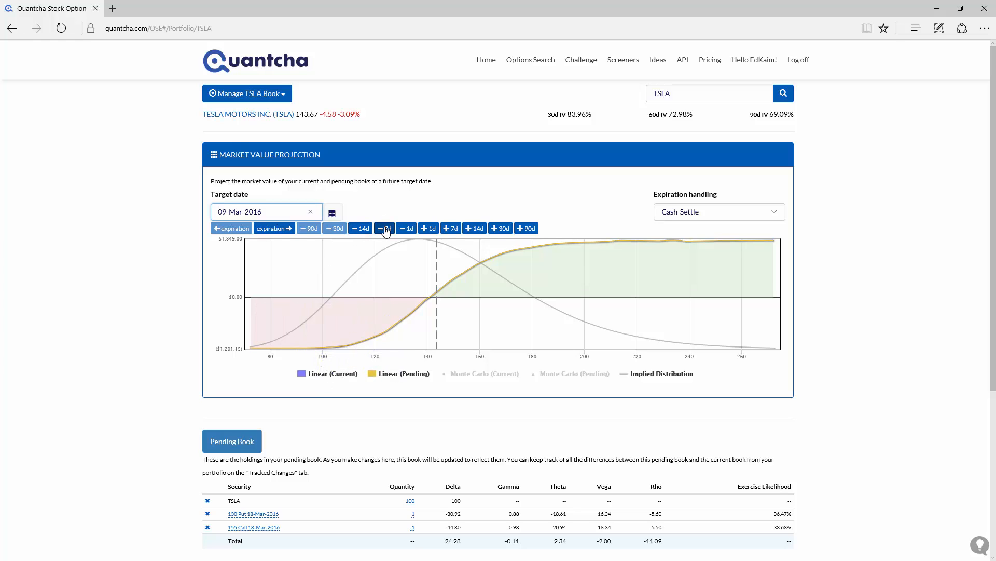
left_click(384, 228)
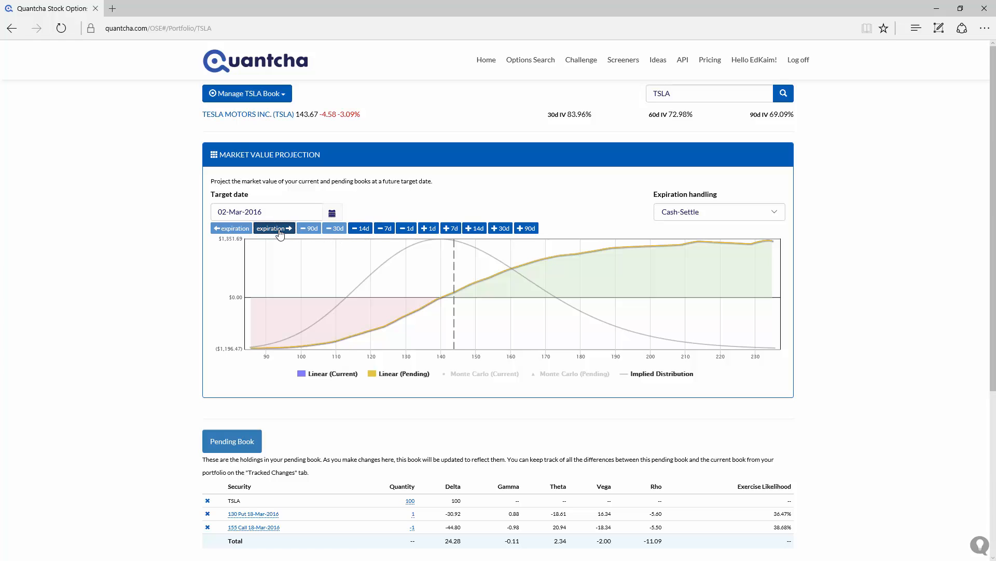
left_click(273, 228)
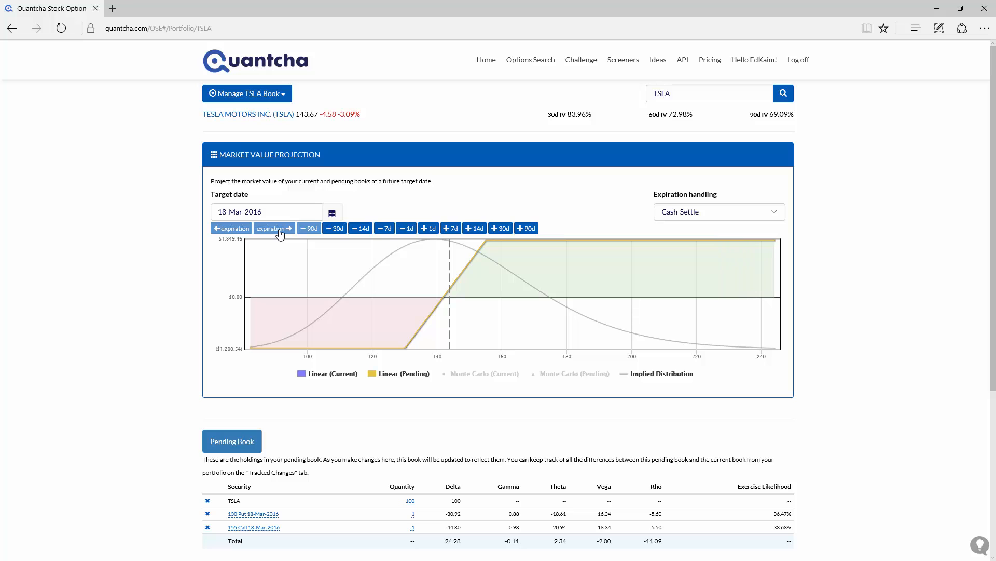
mouse_move(697, 240)
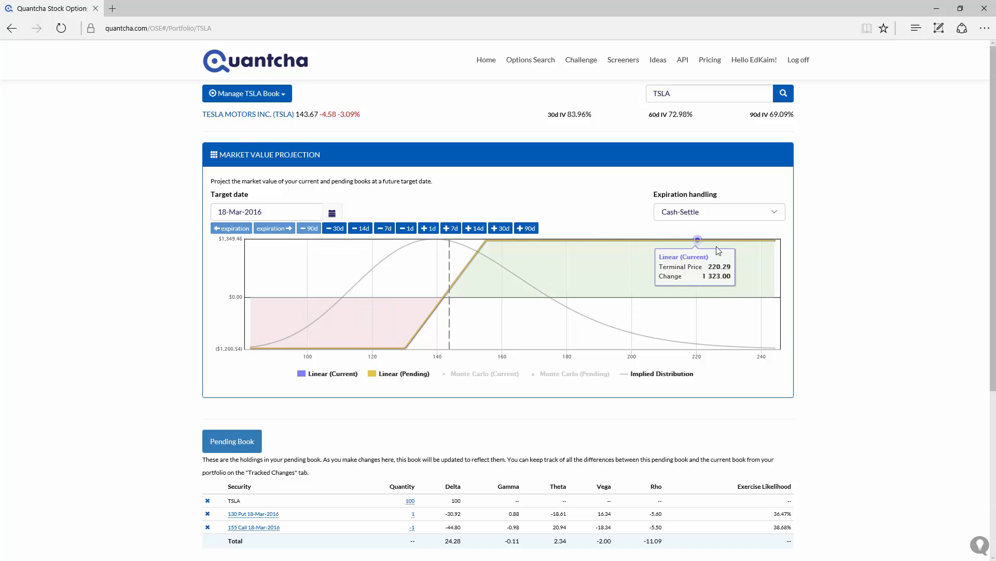
left_click(718, 211)
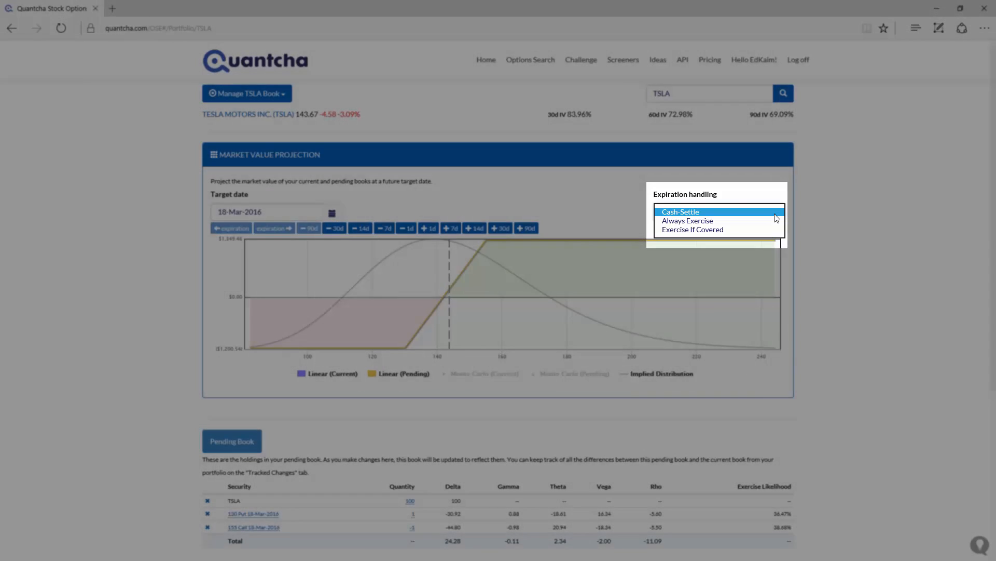
left_click(680, 212)
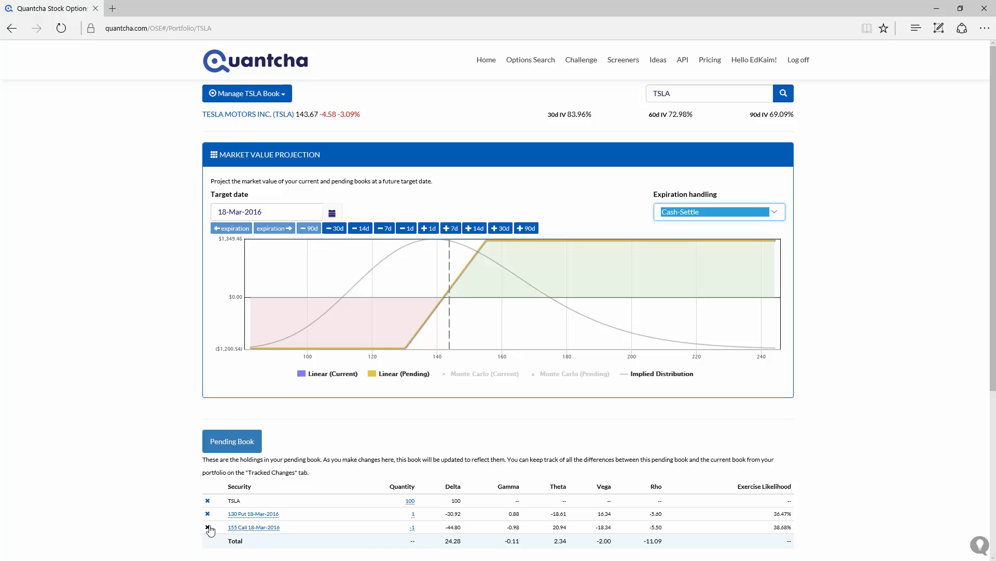
left_click(207, 527)
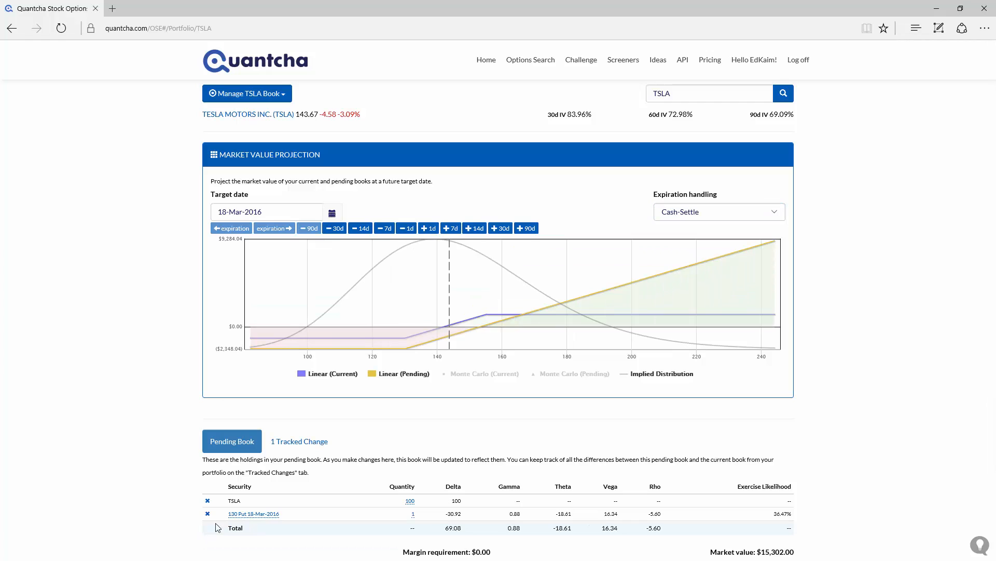
mouse_move(410, 348)
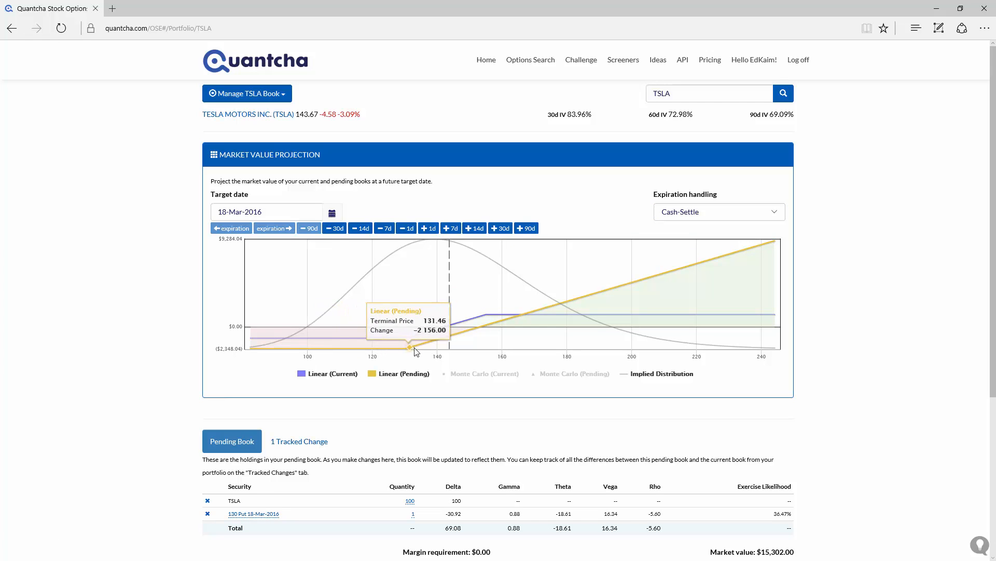
mouse_move(589, 294)
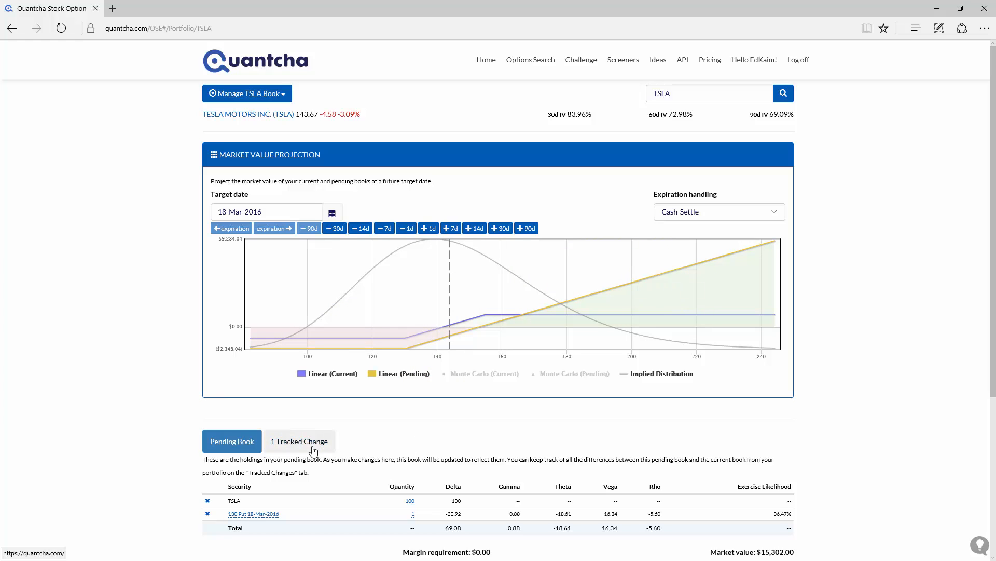
left_click(299, 441)
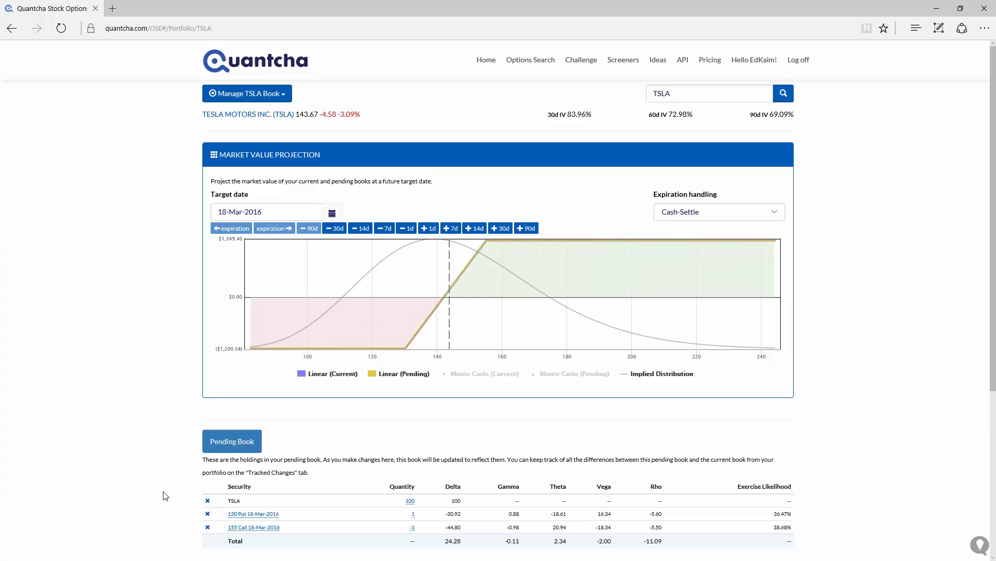
mouse_move(198, 508)
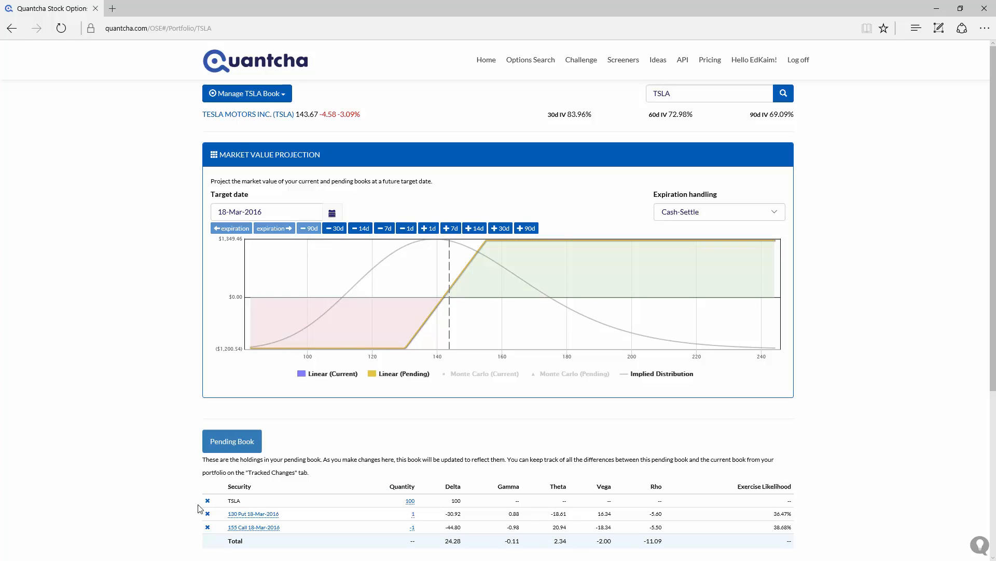
Remove the TSLA shares and the 130 Put from the pending book.
left_click(208, 500)
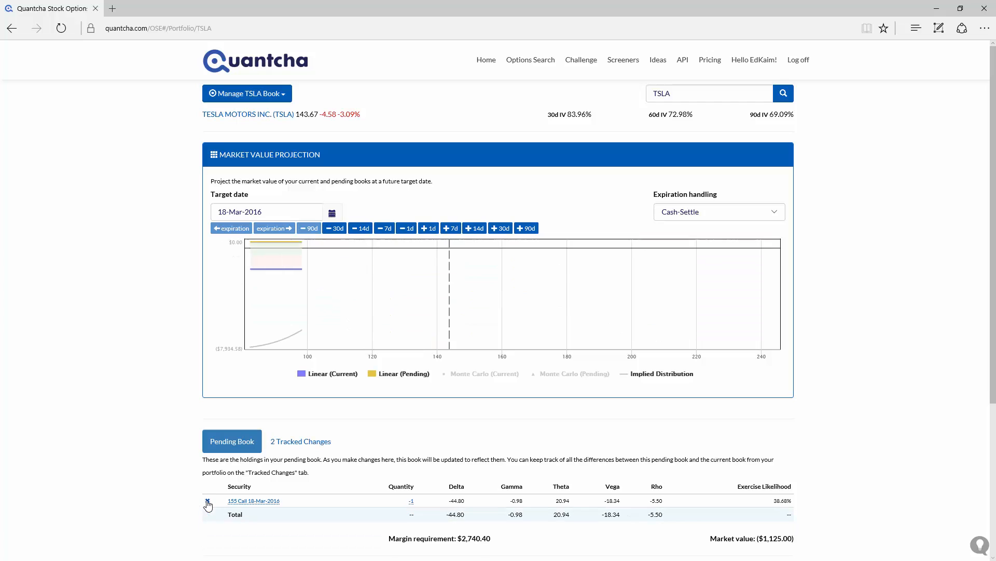
left_click(207, 501)
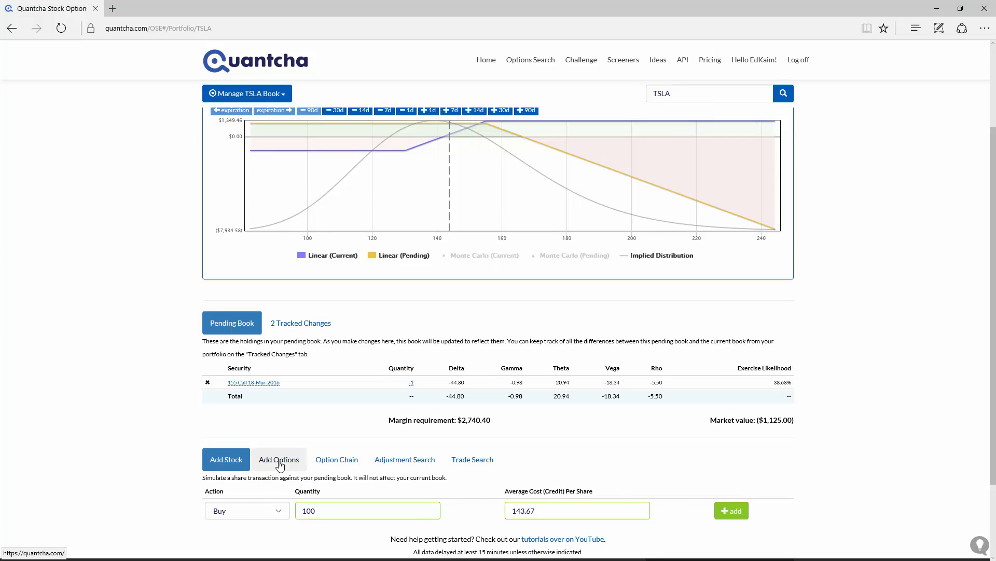
Add a long 130 Call expiring 18-Mar-2016 and review the three tracked changes ($12,952 credit).
left_click(279, 459)
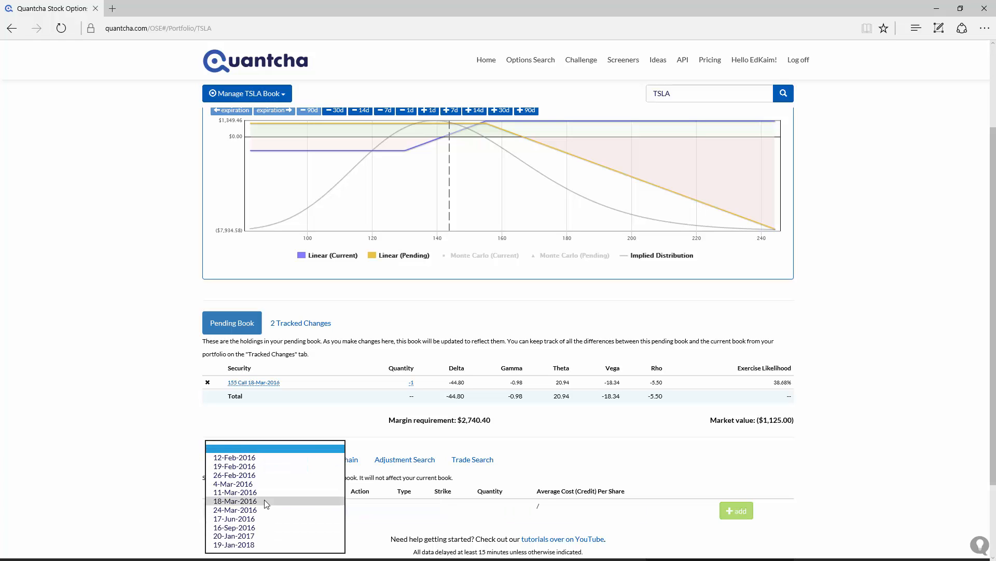
left_click(236, 500)
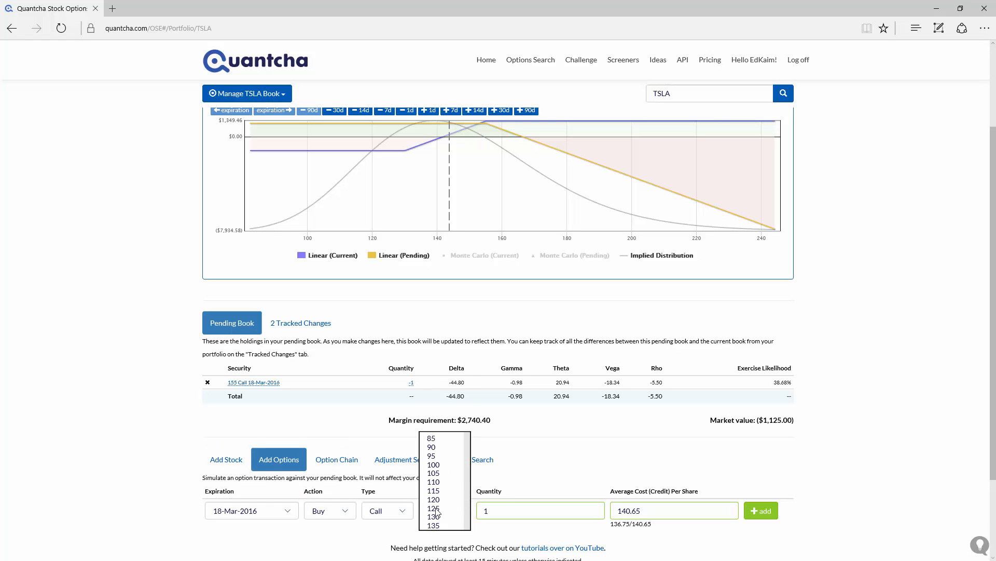
left_click(433, 516)
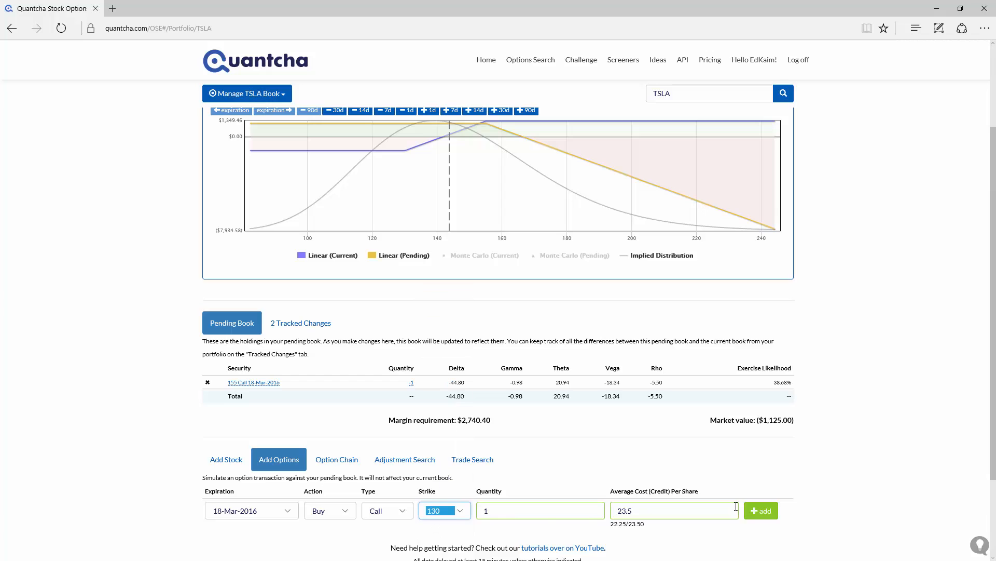
left_click(760, 510)
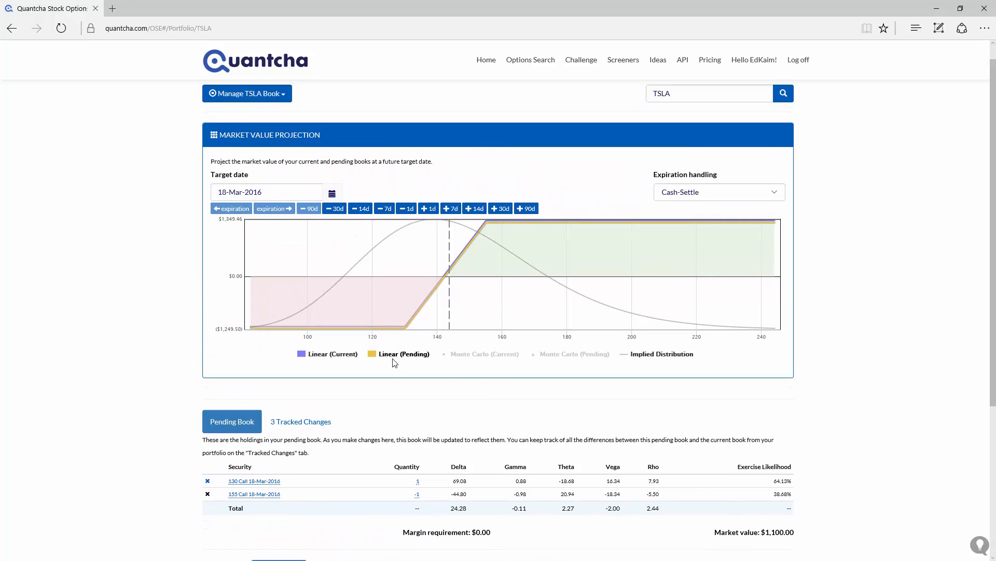
mouse_move(394, 361)
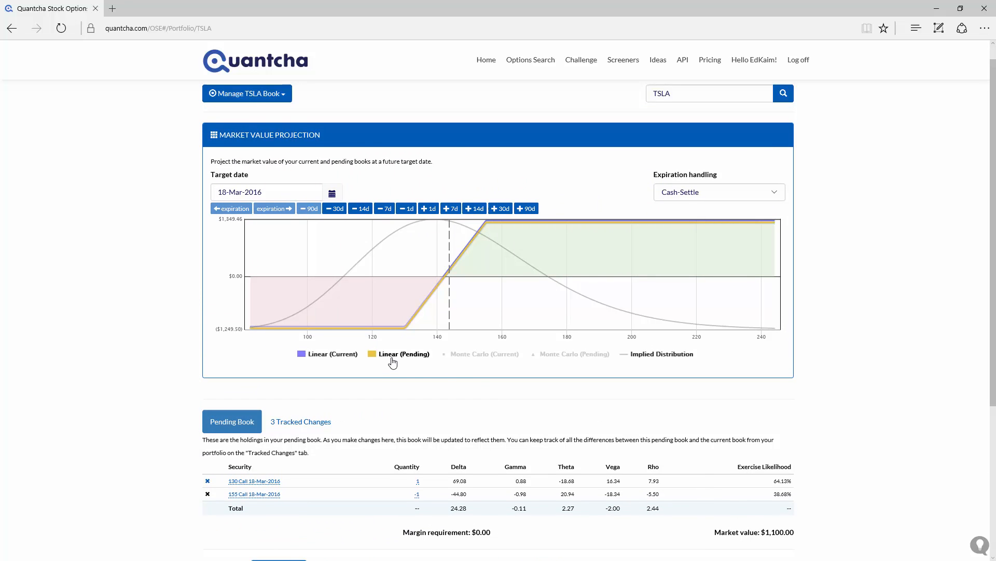
left_click(301, 421)
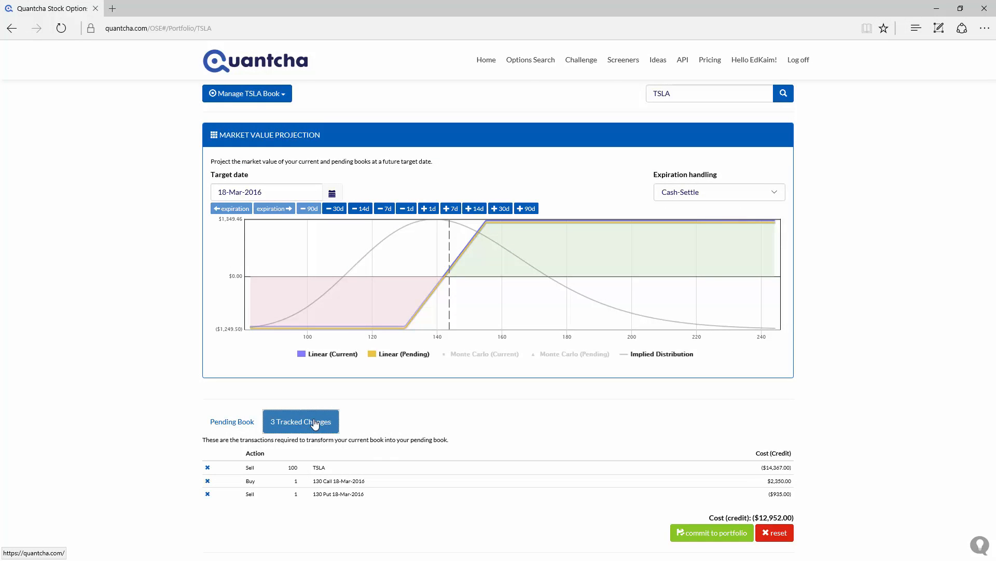
Run a TSLA options trade search and model the top-ranked 130/150 bull put spread (24-Mar-2016) in the book.
scroll("down", 3)
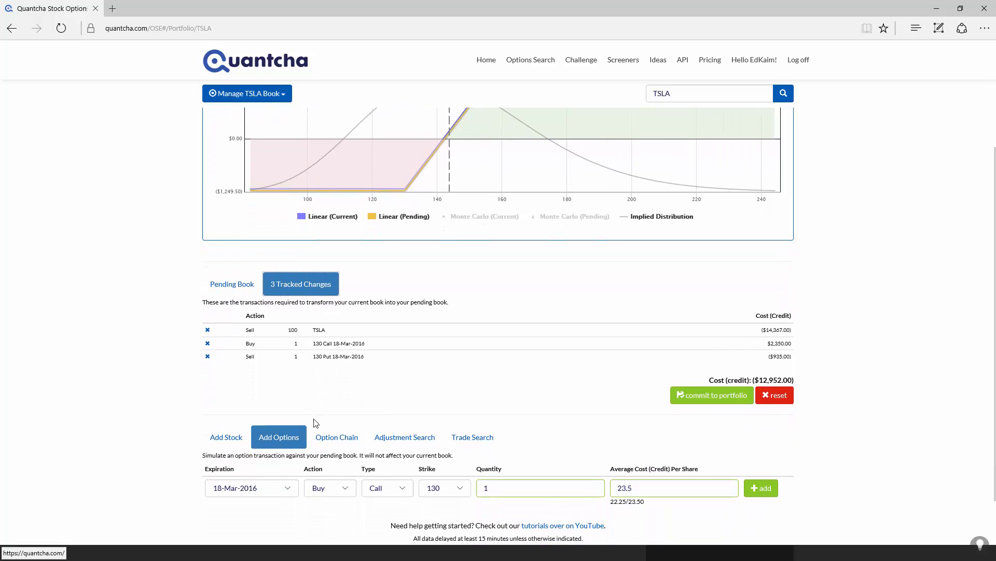
left_click(472, 437)
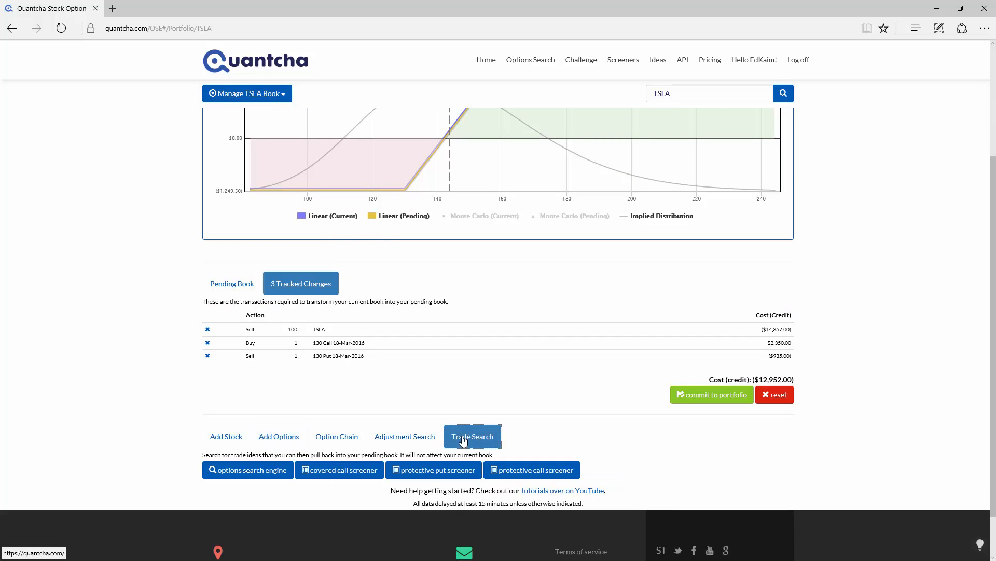
left_click(247, 469)
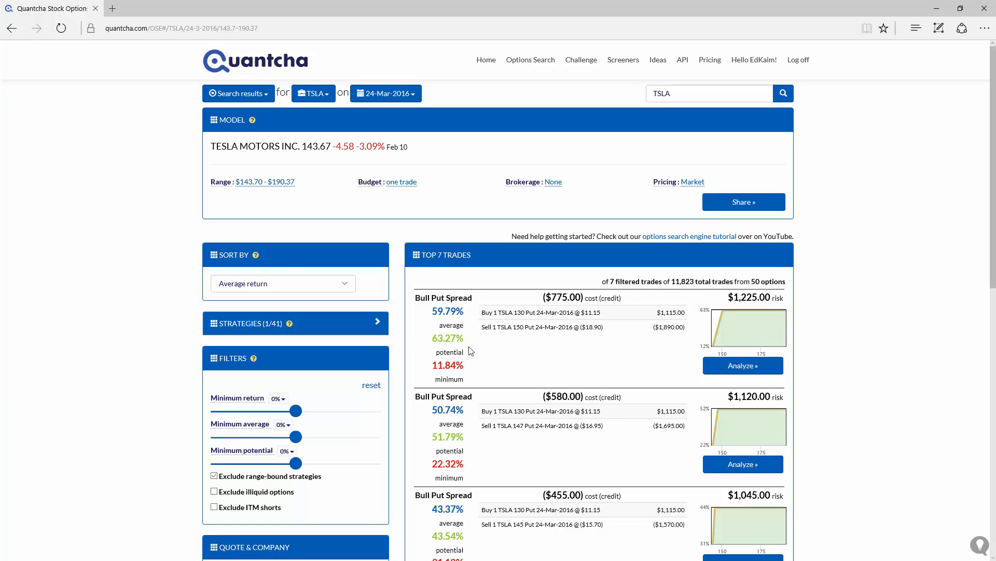
left_click(742, 365)
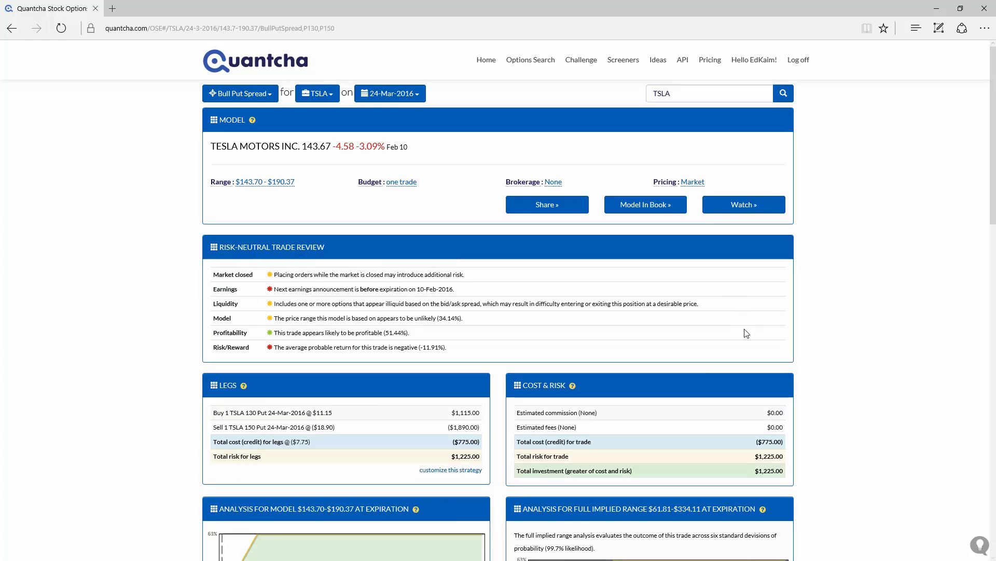
left_click(644, 205)
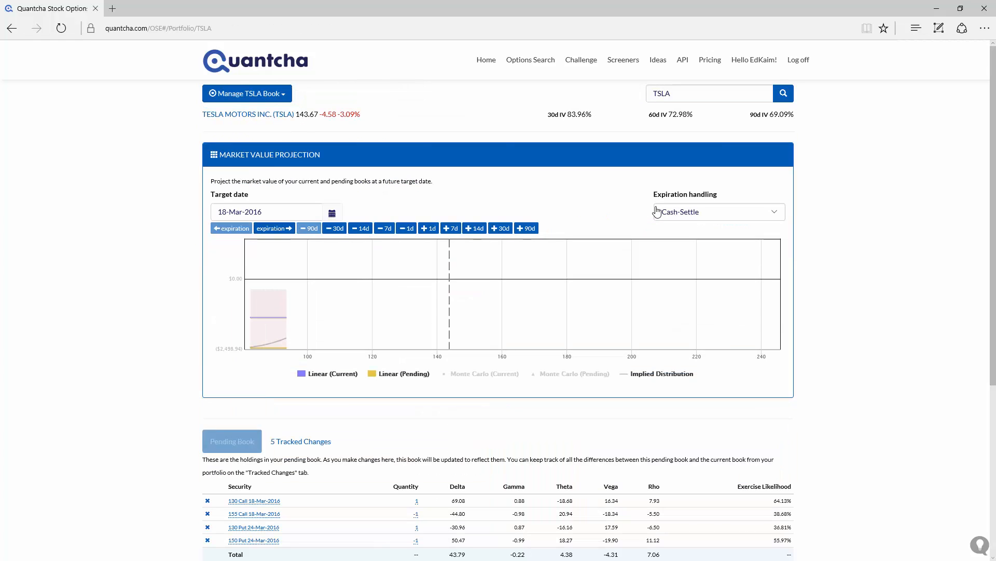
Bring up the Adjustment Search form with goal parameters for book delta, gamma and vega.
left_click(231, 442)
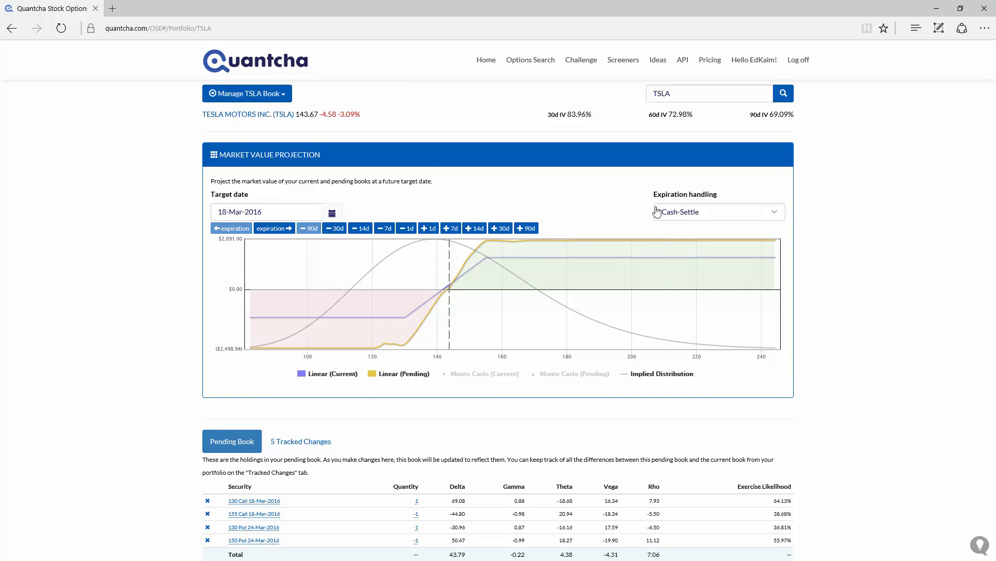
mouse_move(345, 350)
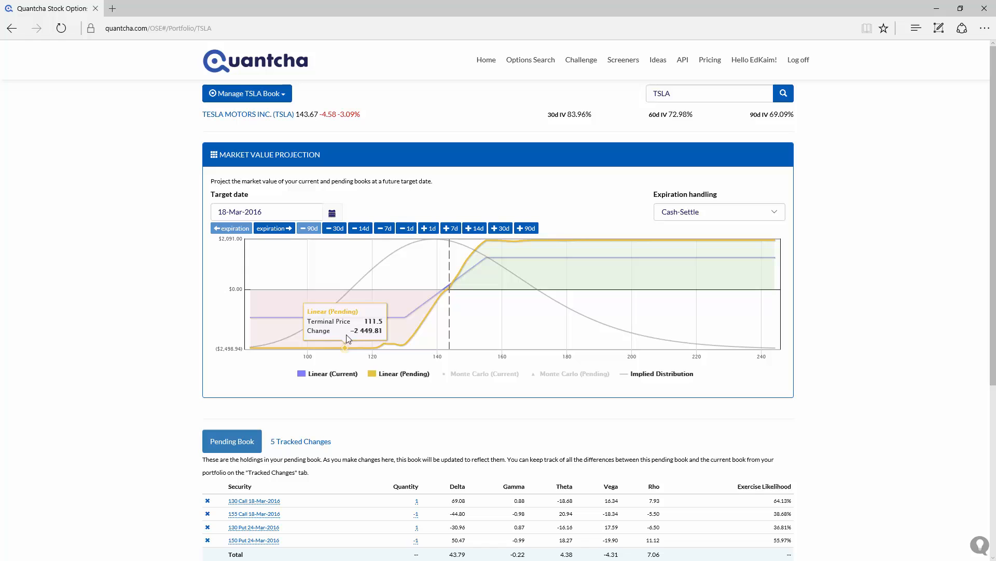
mouse_move(348, 344)
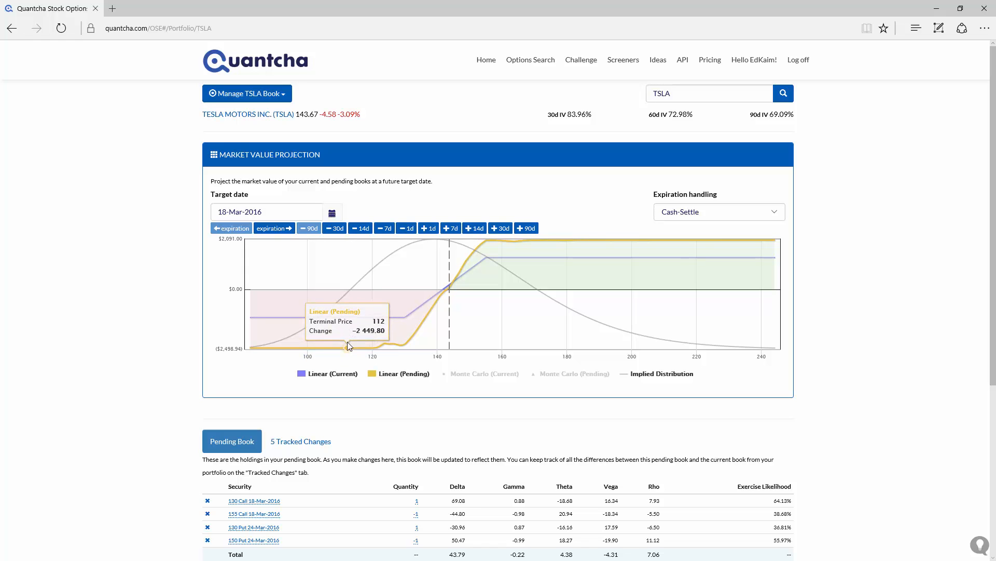
mouse_move(555, 257)
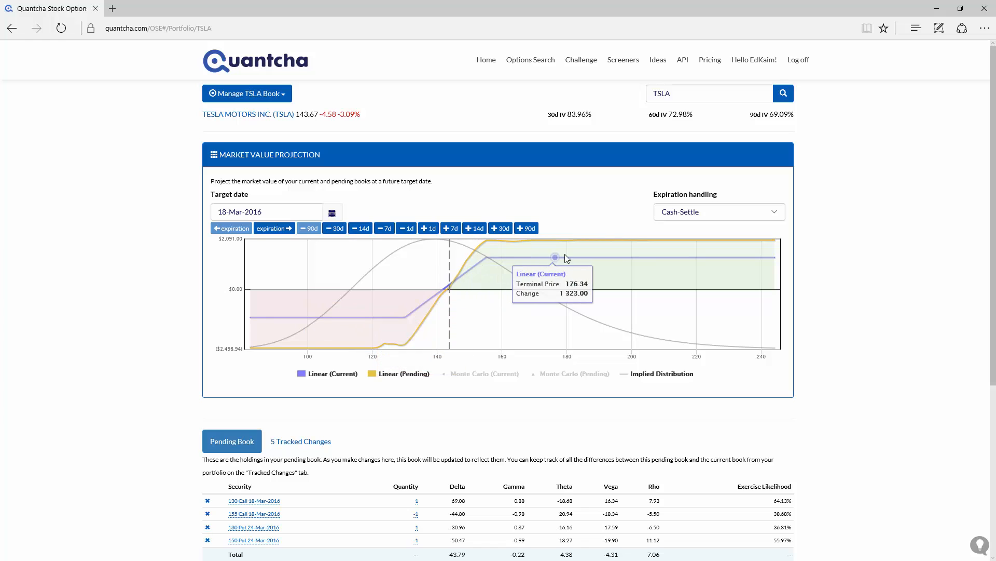
mouse_move(734, 254)
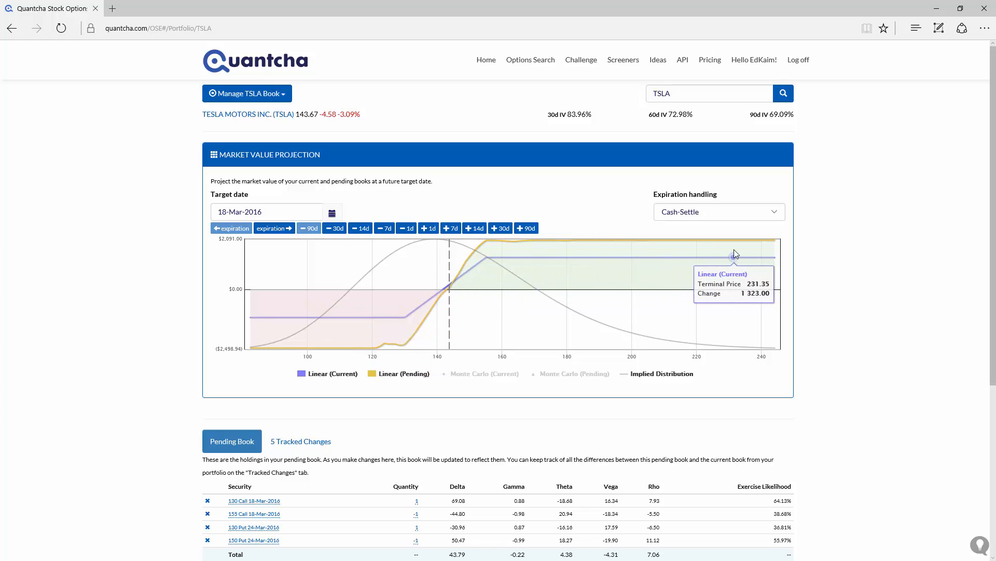
mouse_move(733, 248)
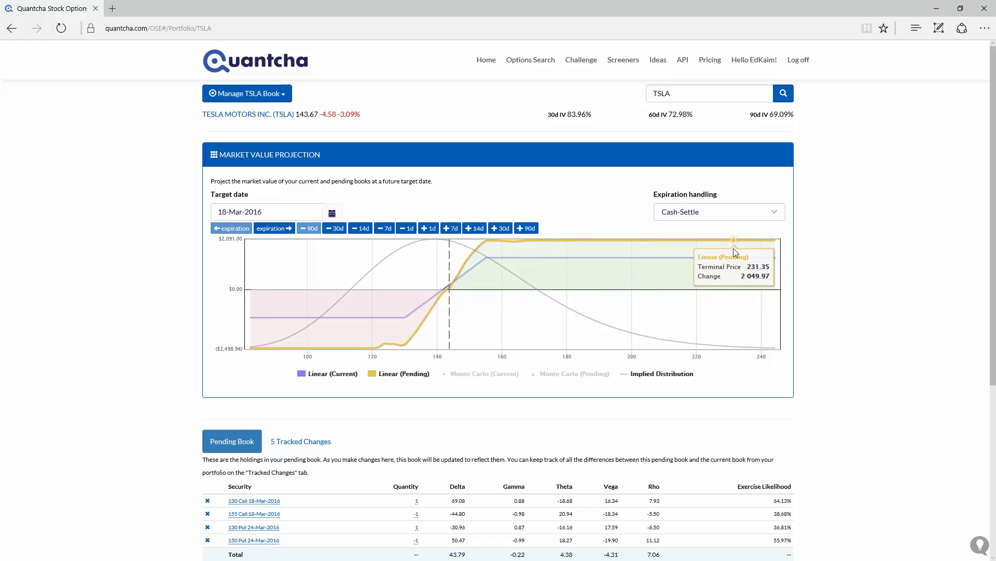
mouse_move(733, 259)
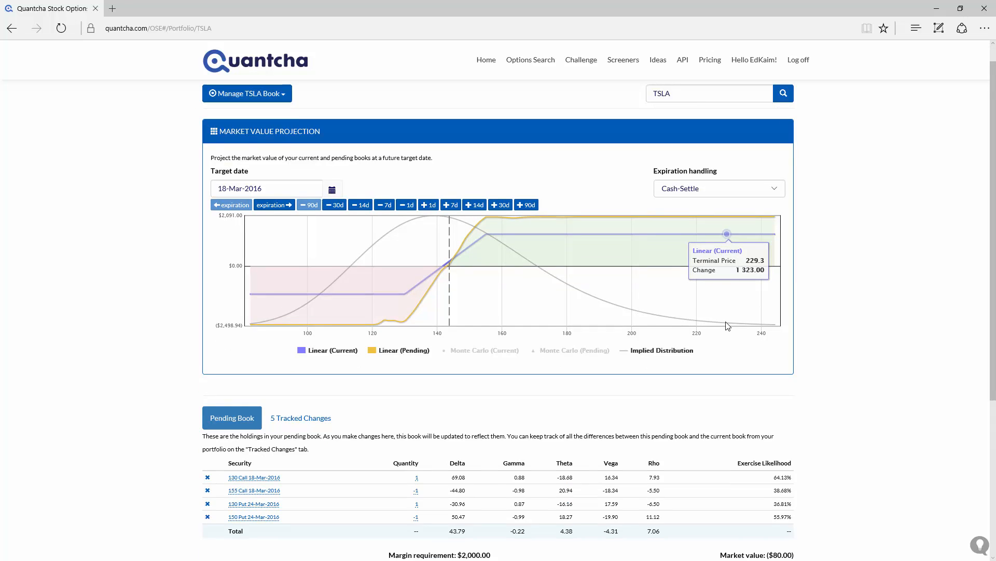
scroll("down", 3)
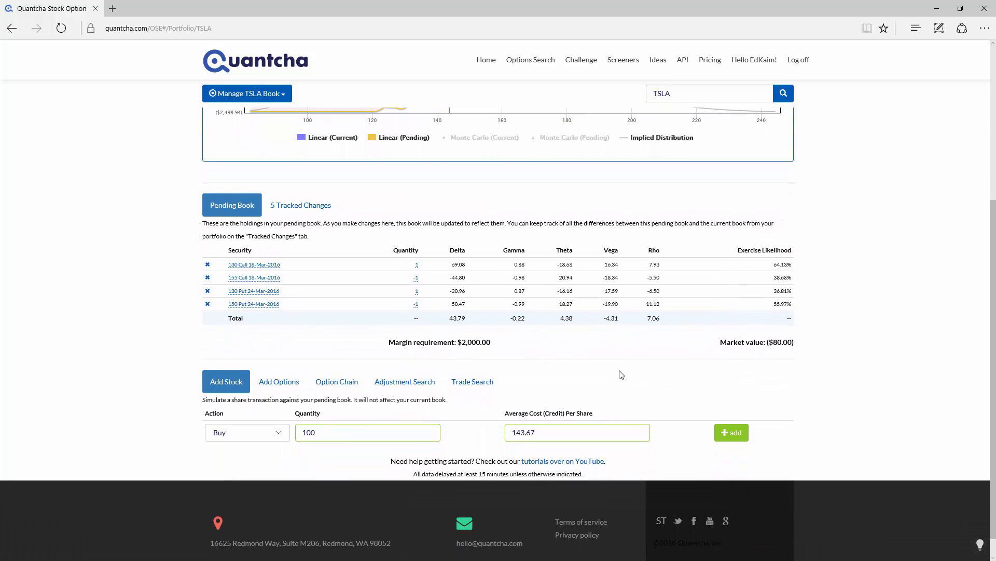
left_click(404, 381)
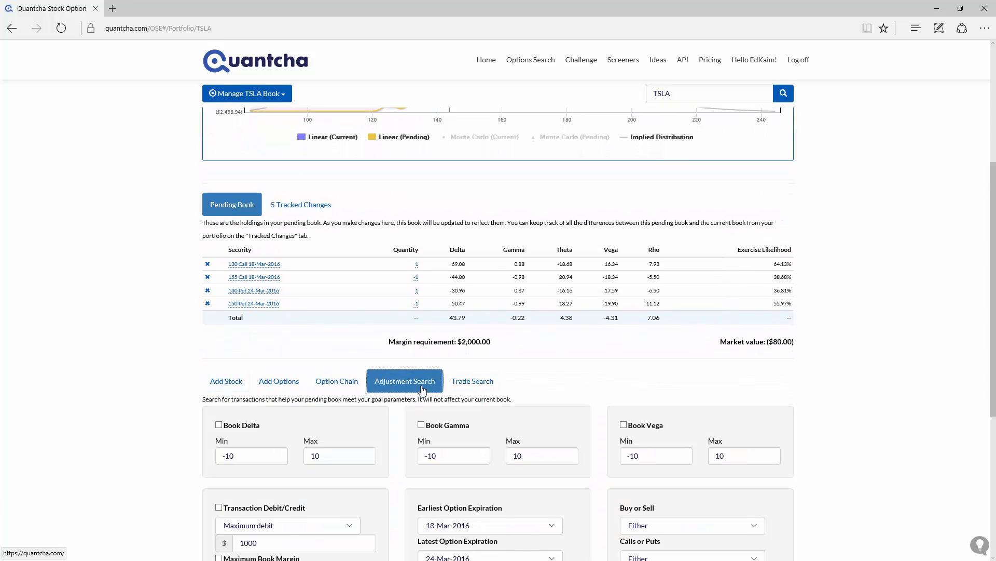
Search adjustments with book delta and gamma goals and 20% maximum exercise likelihood, returning 82 options.
scroll("down", 3)
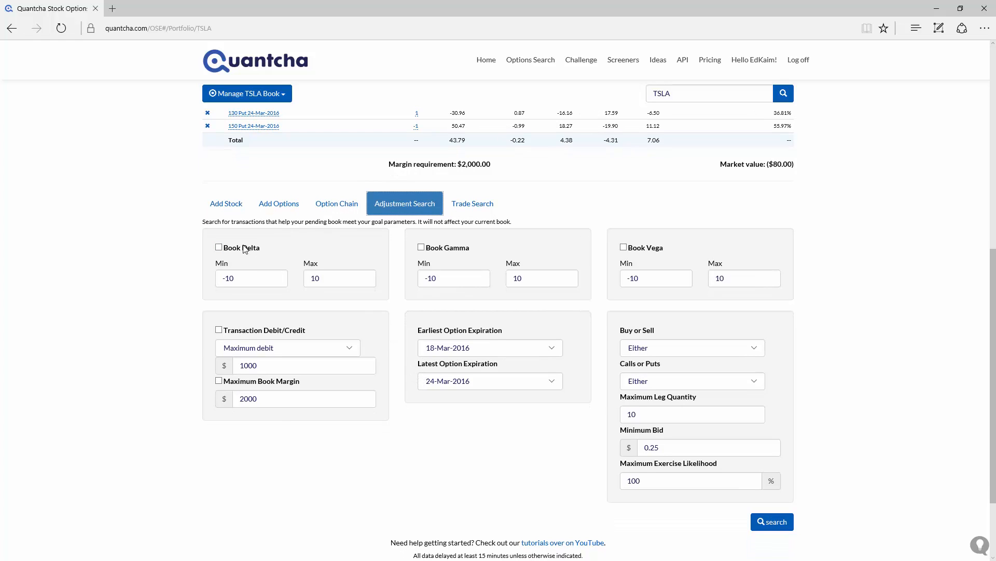
left_click(219, 247)
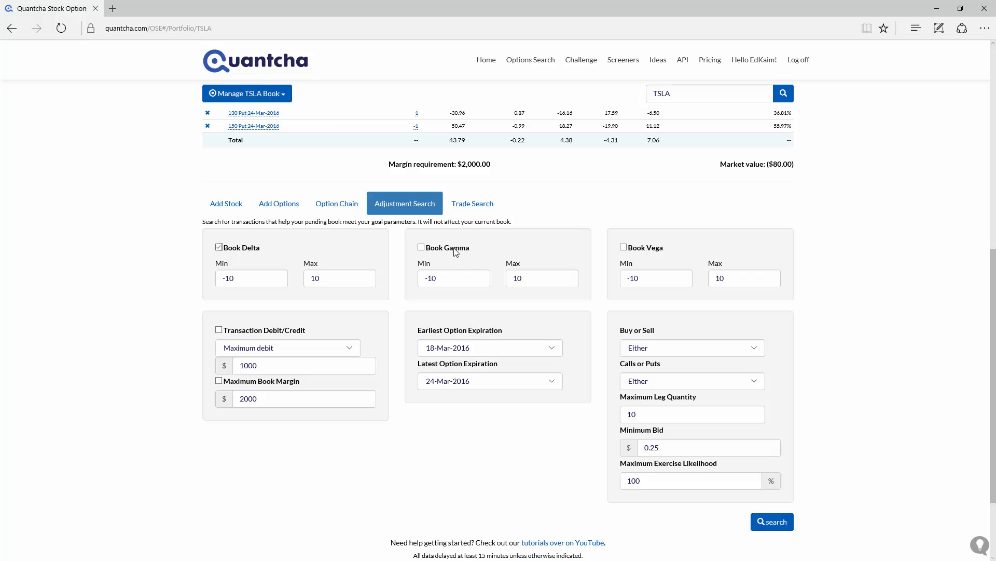
left_click(422, 247)
type("20")
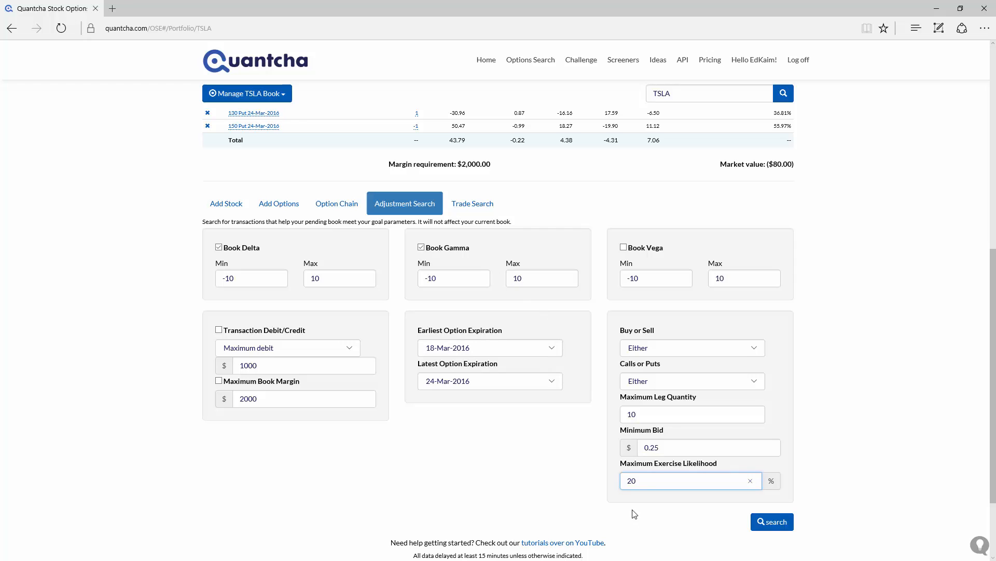
left_click(771, 521)
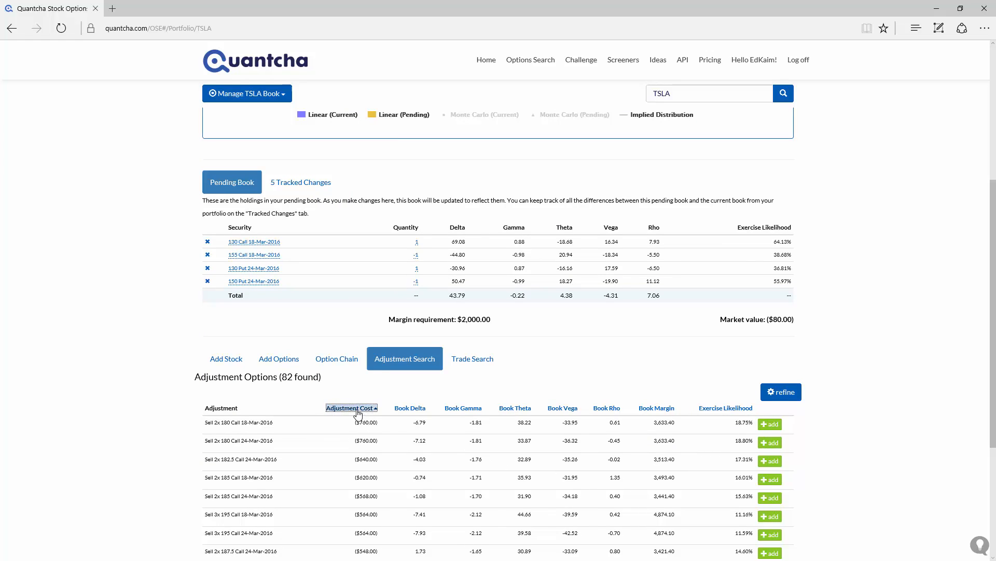
Re-sort results by adjustment cost and add the Sell 2x 180 Call 18-Mar-2016 adjustment.
left_click(348, 406)
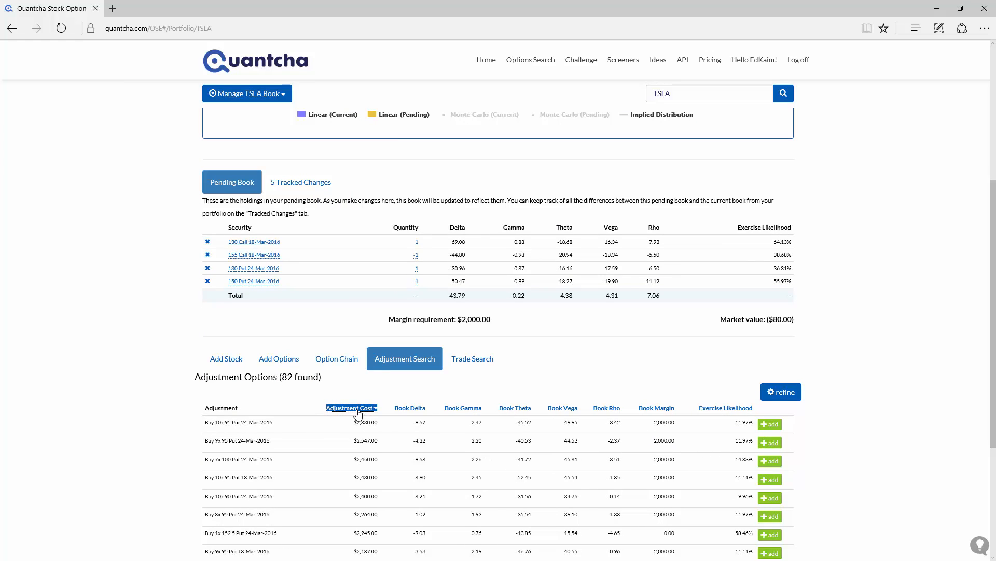
left_click(350, 407)
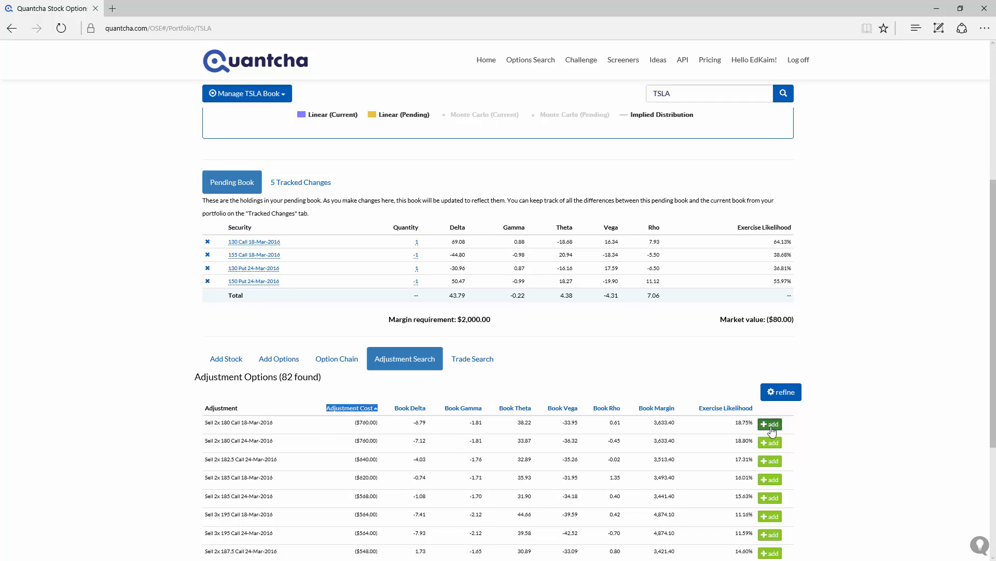
left_click(769, 424)
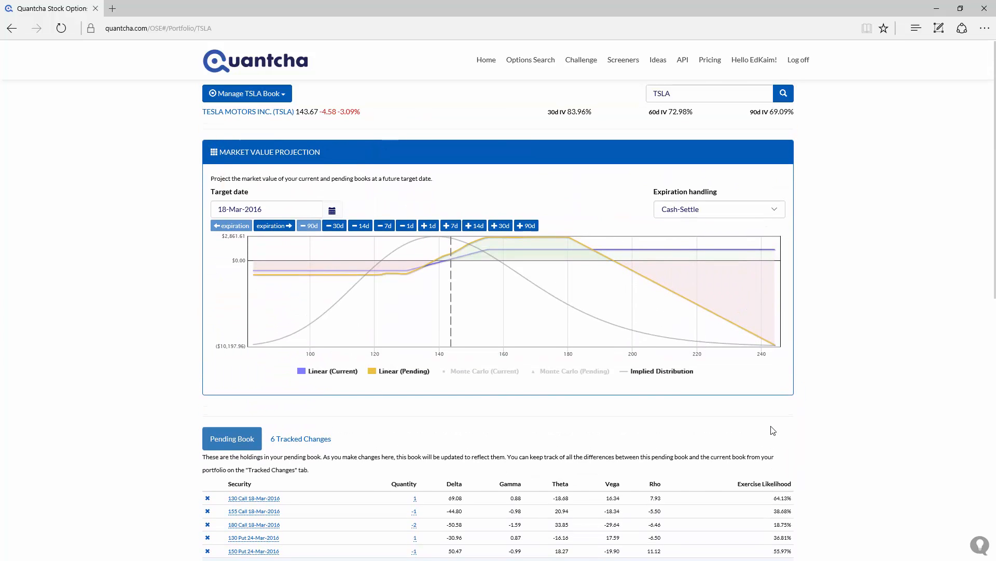
mouse_move(381, 282)
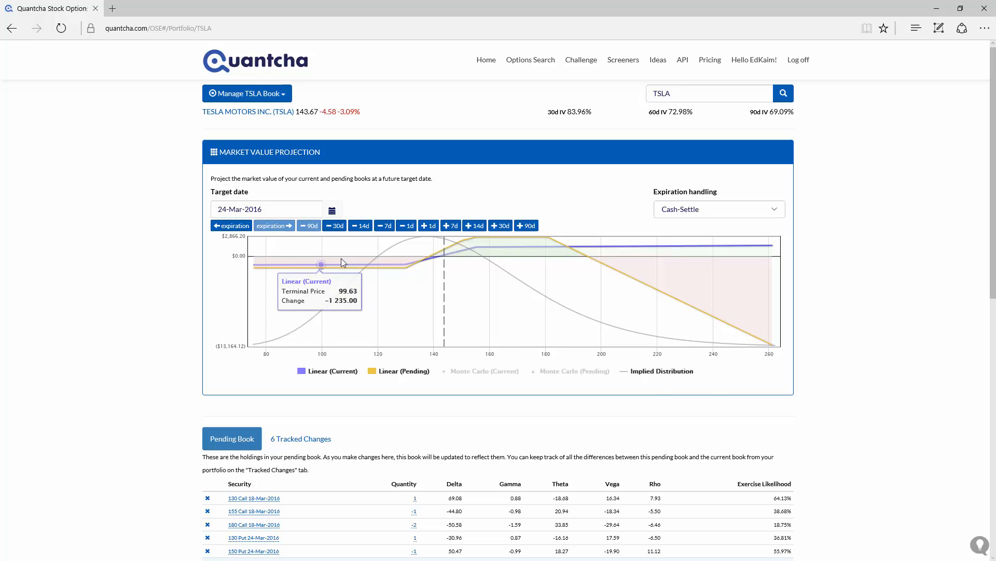
mouse_move(386, 264)
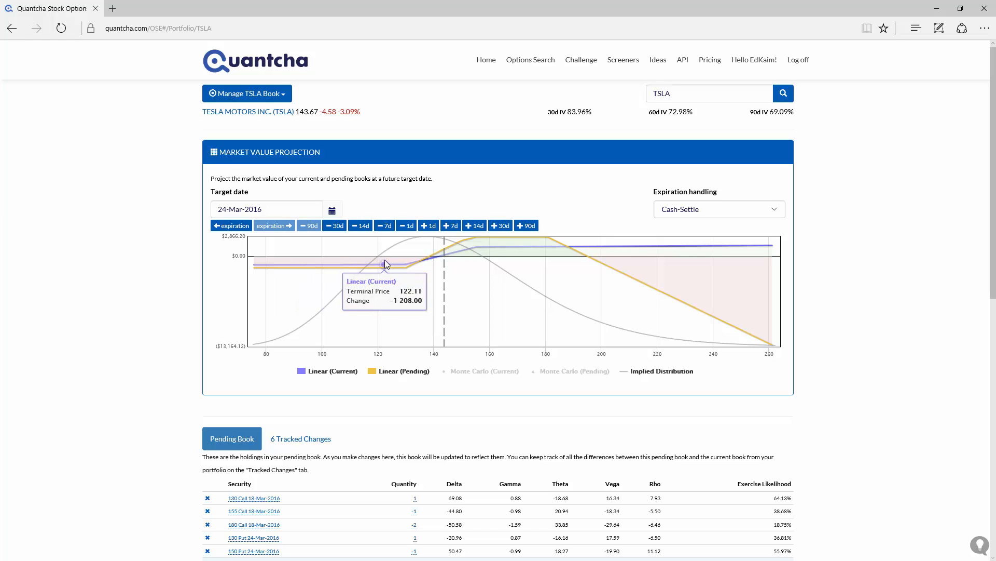
mouse_move(384, 268)
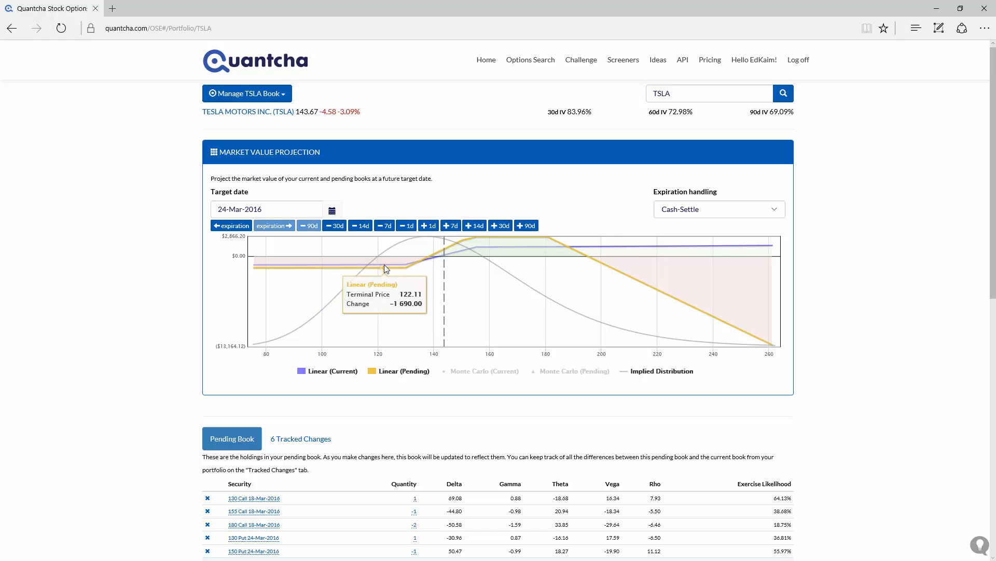
mouse_move(464, 250)
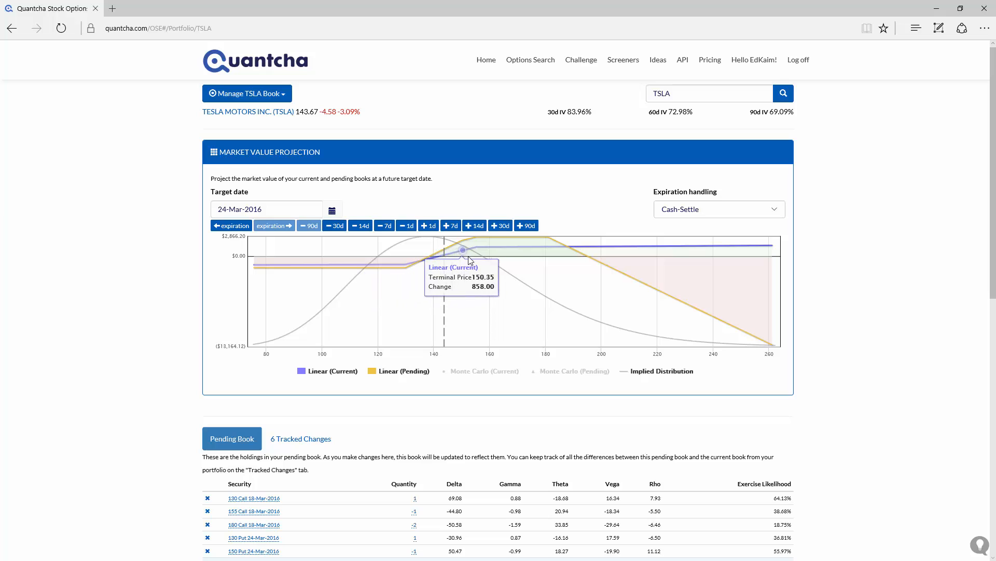
mouse_move(508, 247)
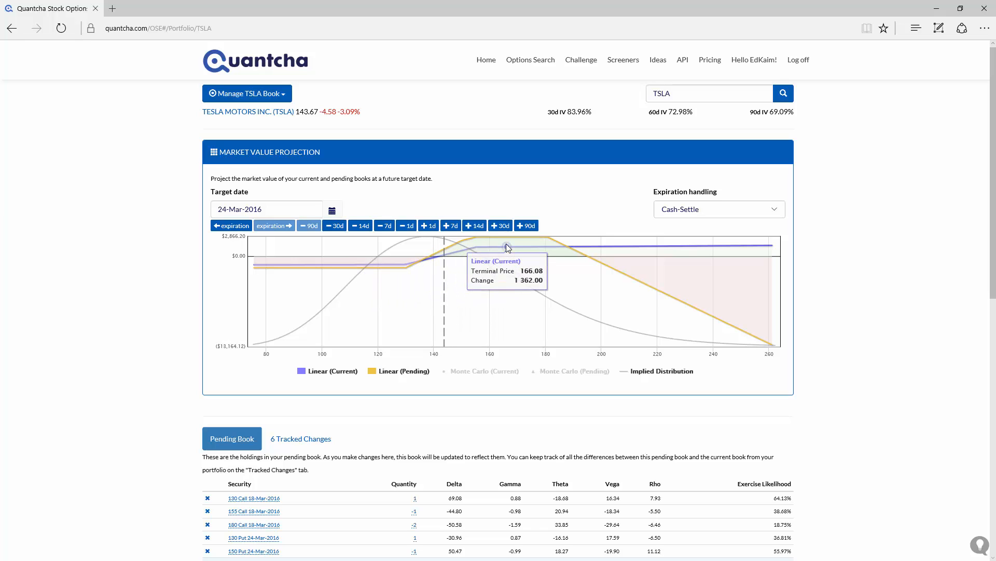
mouse_move(507, 241)
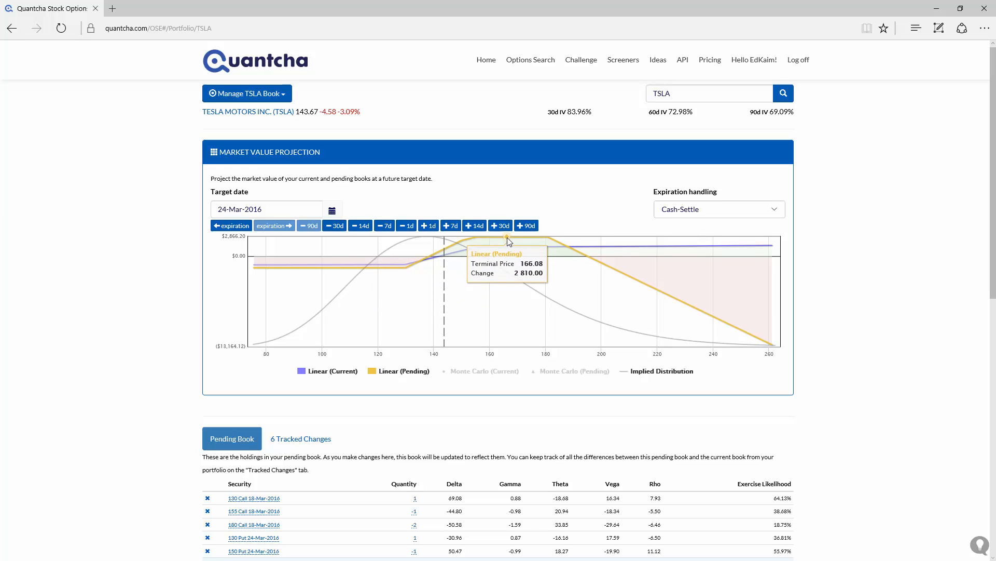
mouse_move(670, 246)
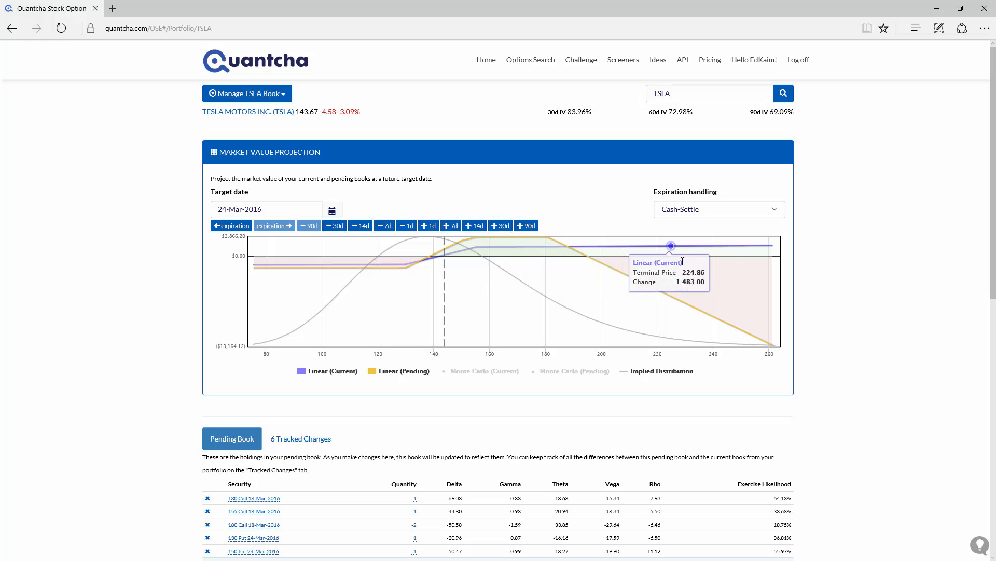
mouse_move(712, 245)
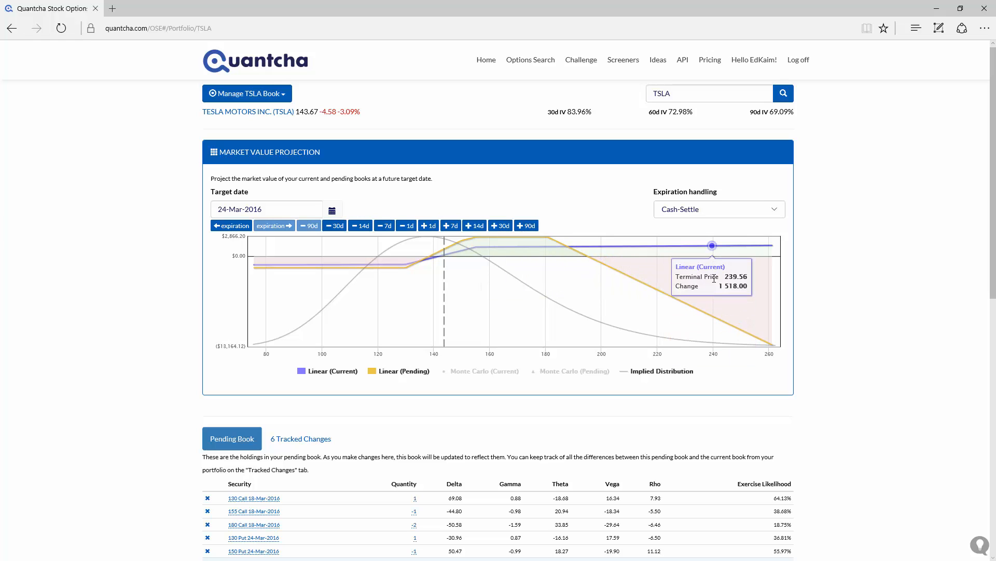
mouse_move(716, 317)
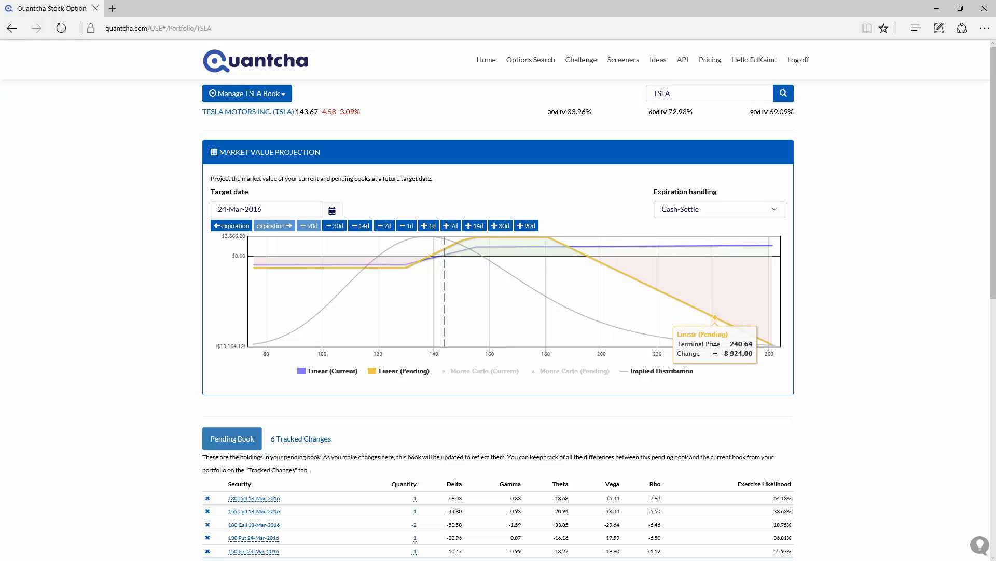
mouse_move(713, 382)
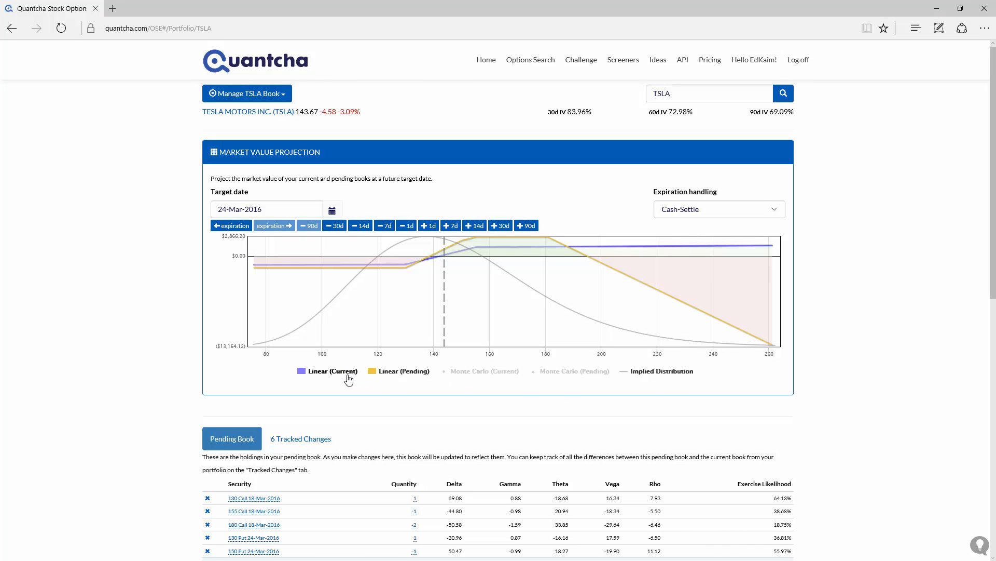
Hide the Linear (Current) series and show Monte Carlo (Pending) points in the chart legend.
left_click(328, 370)
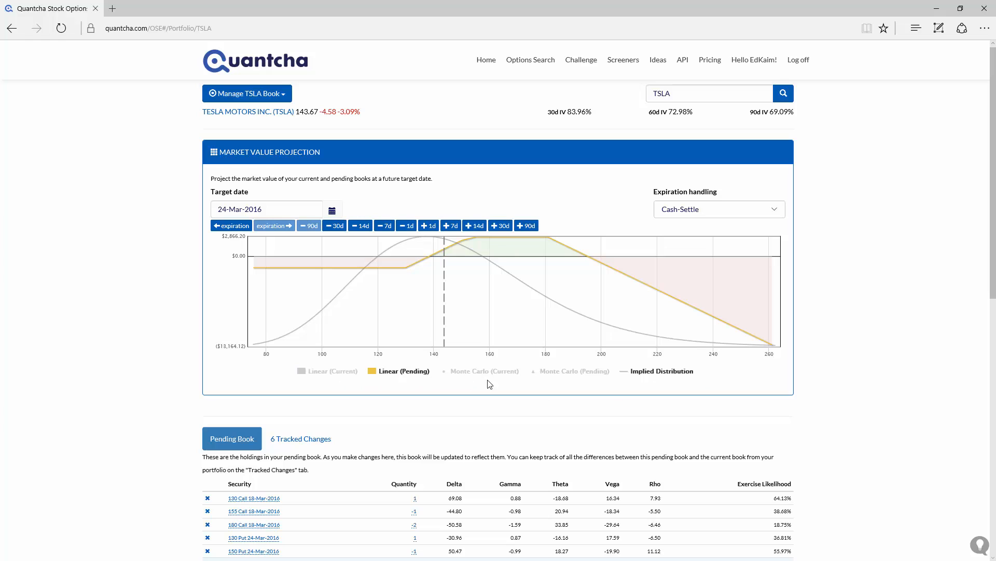
left_click(576, 371)
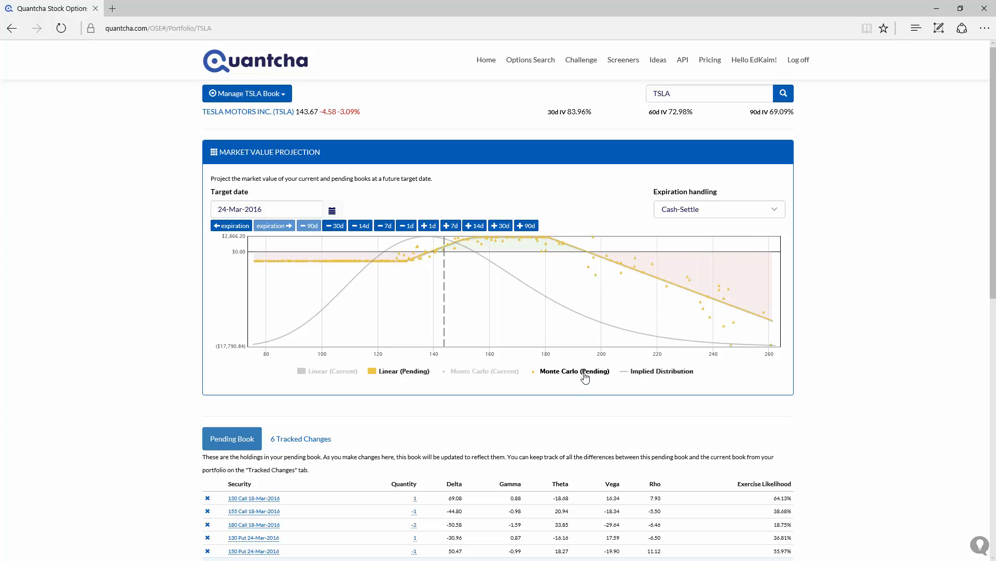
mouse_move(727, 301)
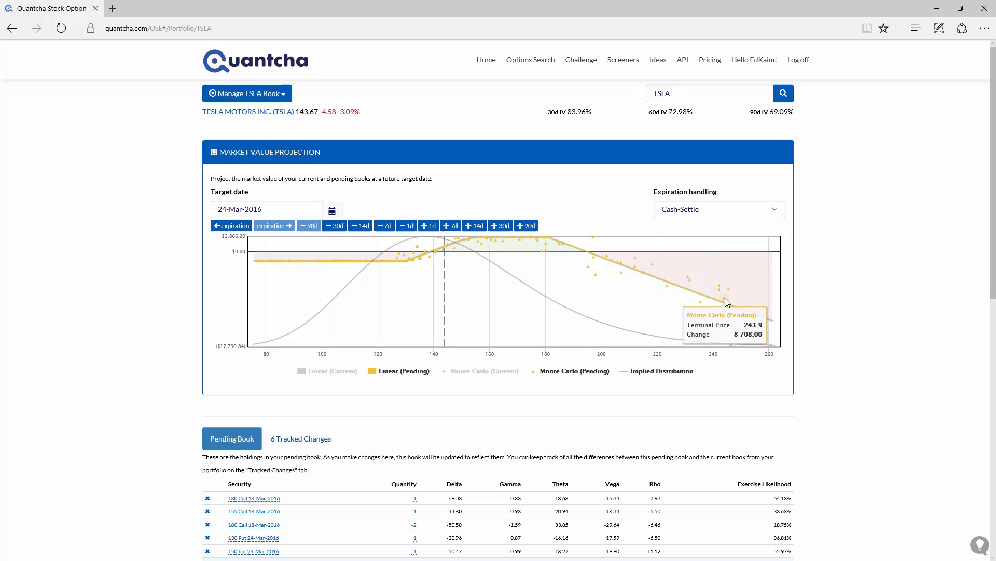
mouse_move(620, 261)
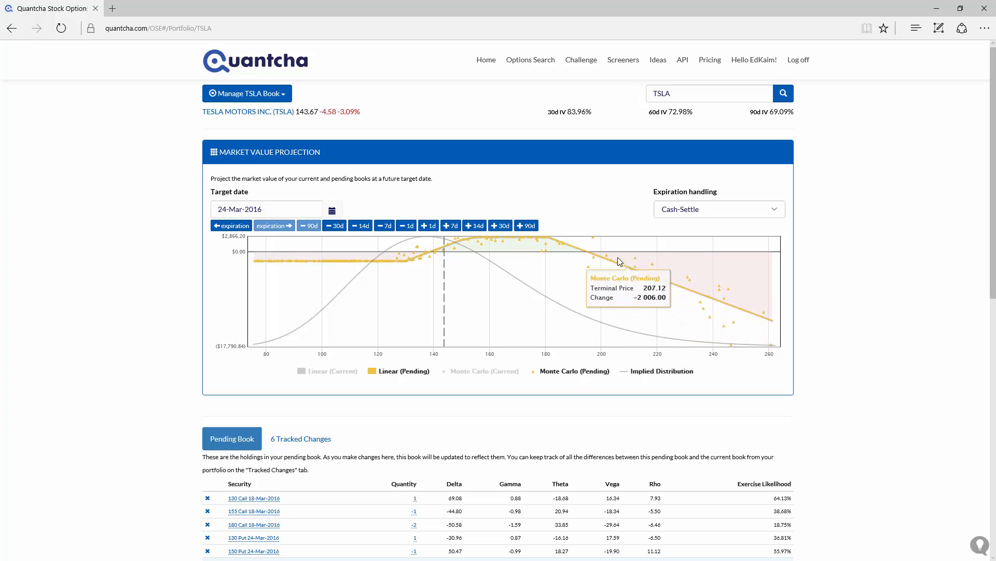
mouse_move(497, 245)
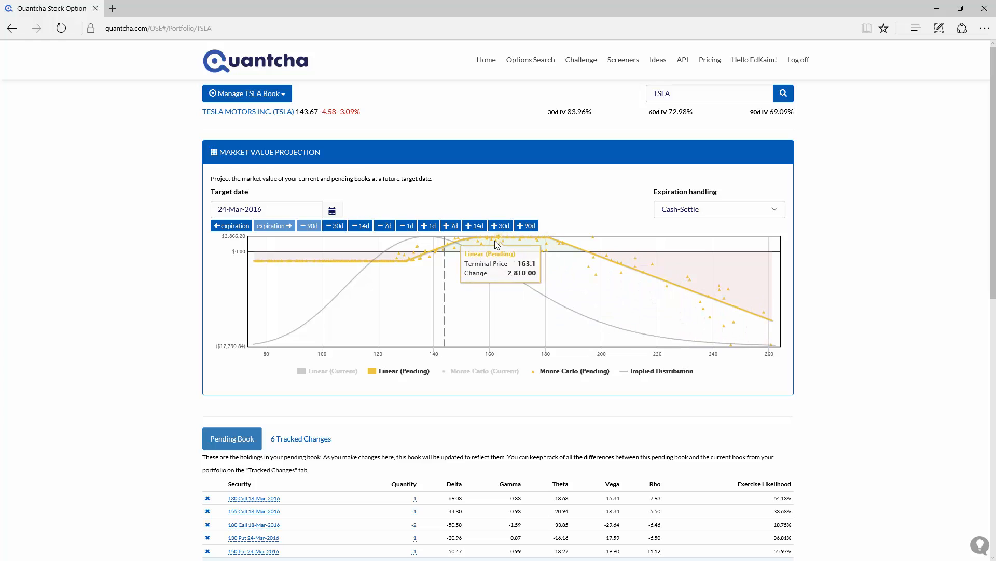
mouse_move(395, 267)
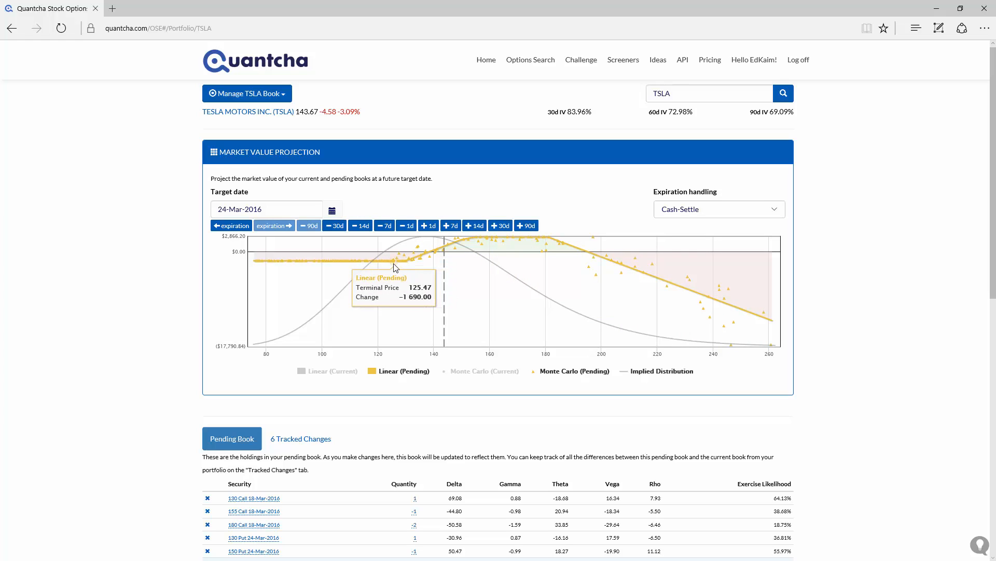
mouse_move(389, 310)
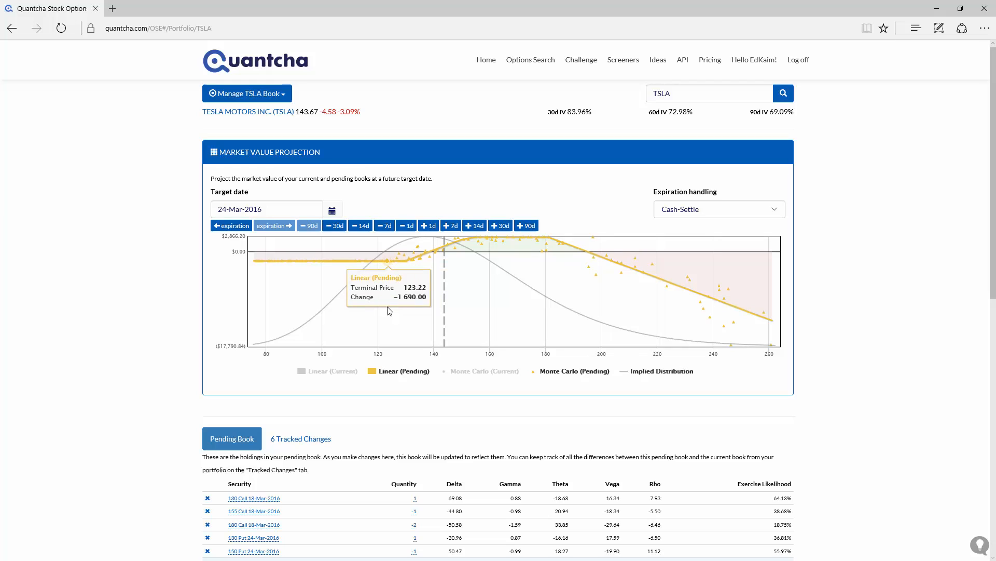
mouse_move(410, 415)
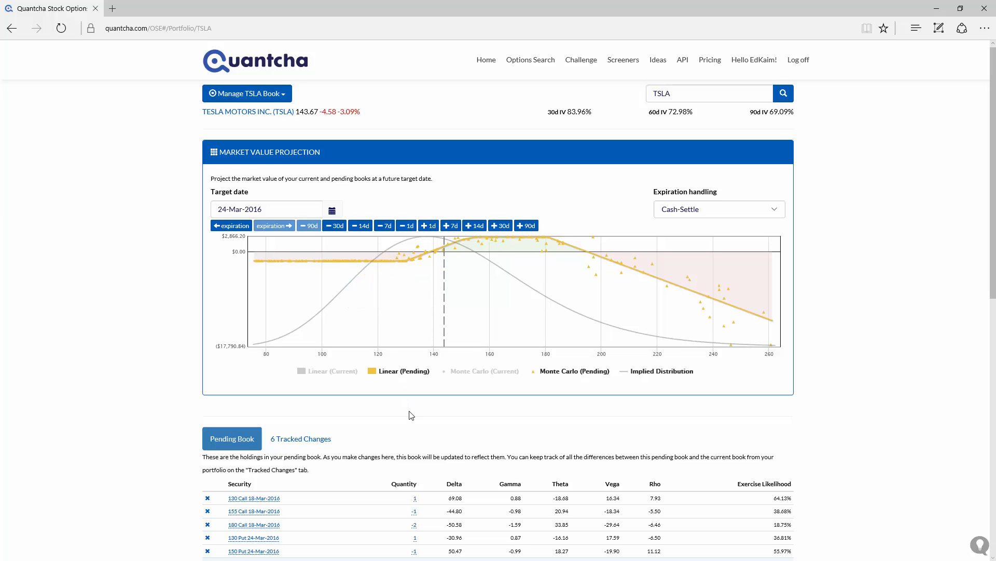